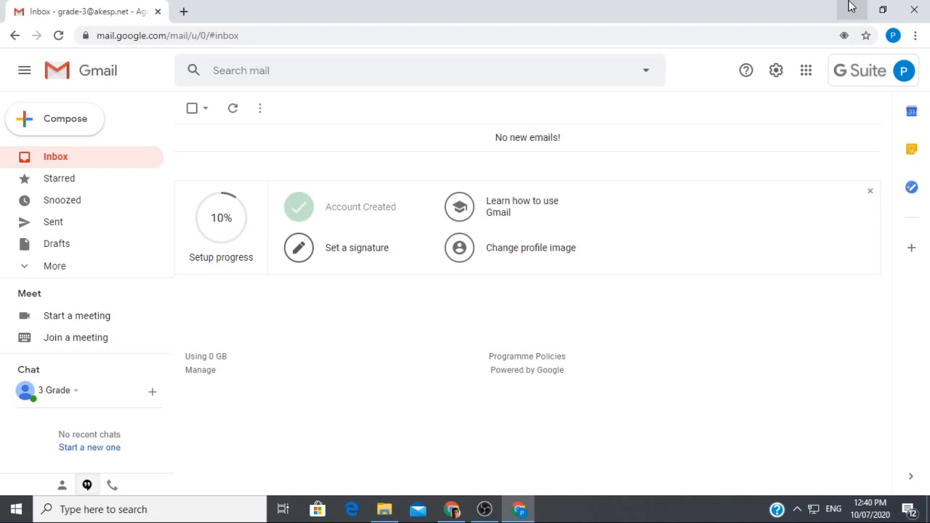
{"action": "mouse_move", "coordinate": [413, 144]}
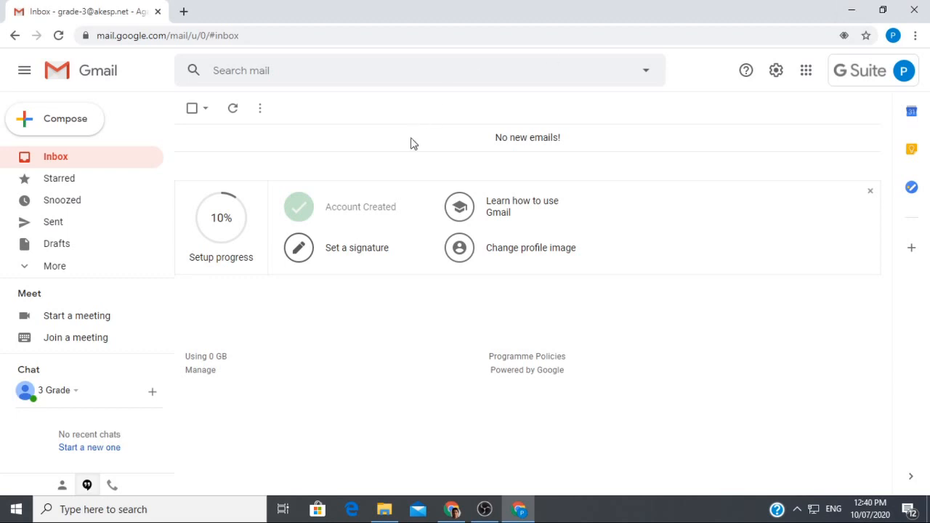
{"action": "mouse_move", "coordinate": [128, 71]}
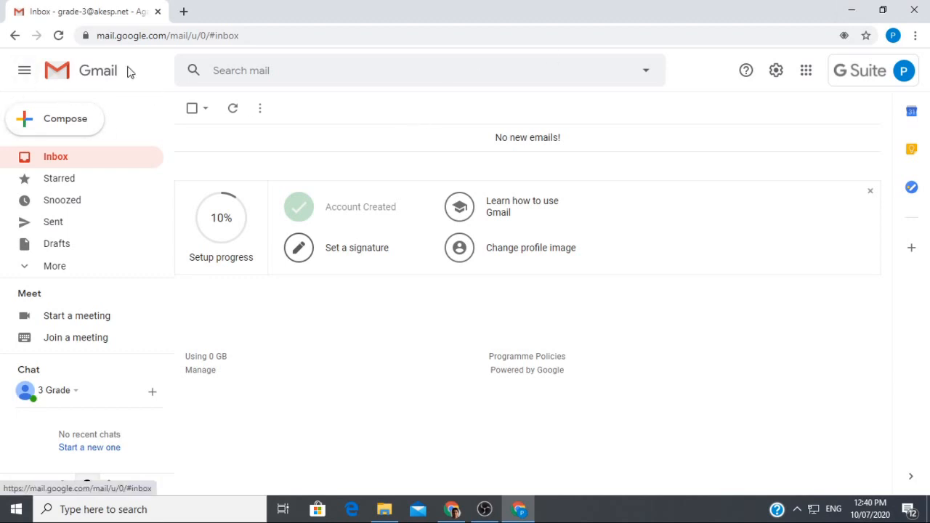
Bring up the Google apps launcher from the Gmail toolbar.
{"action": "left_click", "coordinate": [904, 70]}
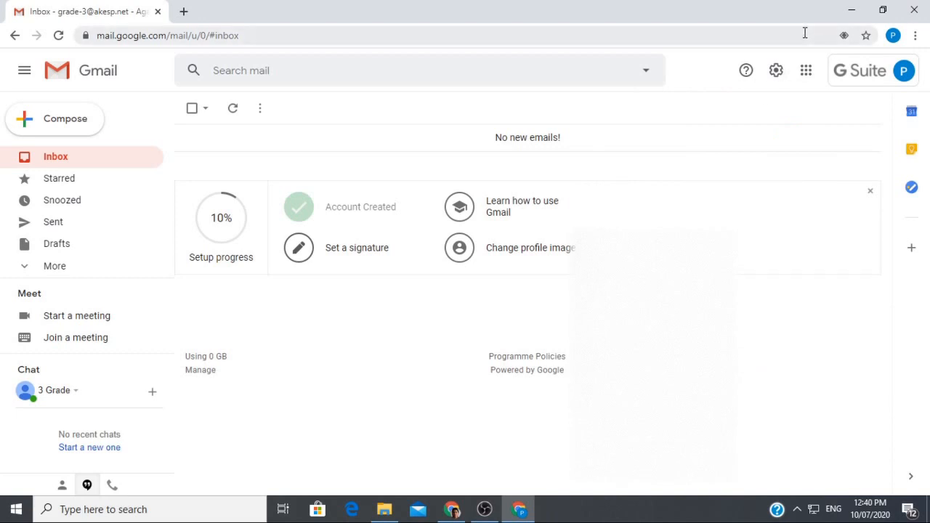
{"action": "left_click", "coordinate": [804, 70]}
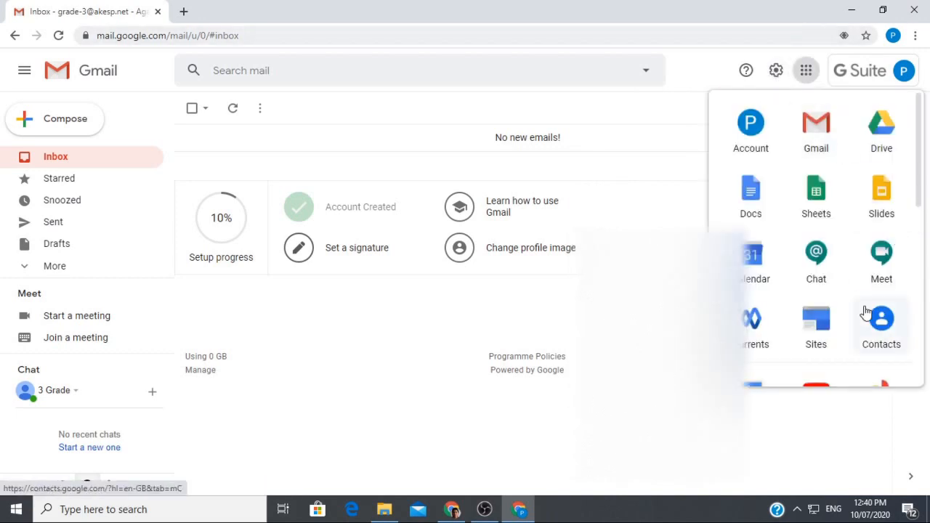
{"action": "mouse_move", "coordinate": [815, 319]}
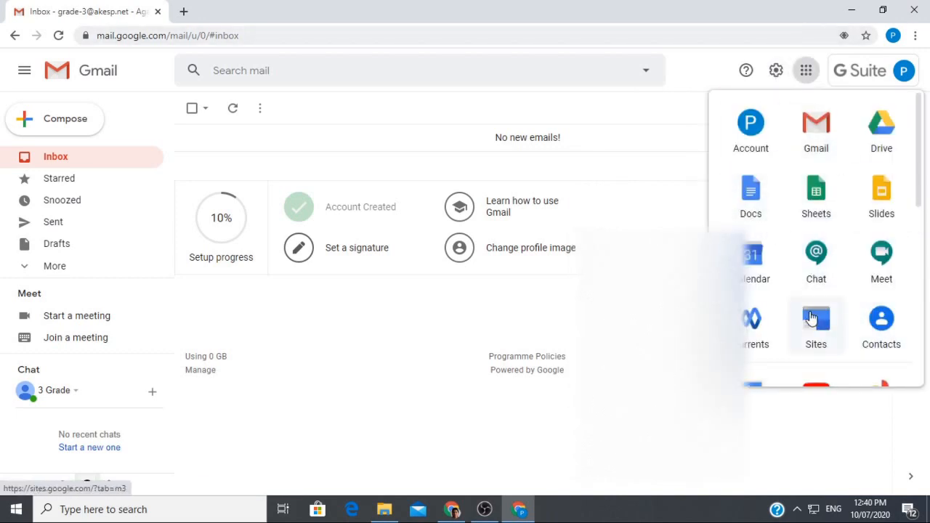
{"action": "mouse_move", "coordinate": [755, 262]}
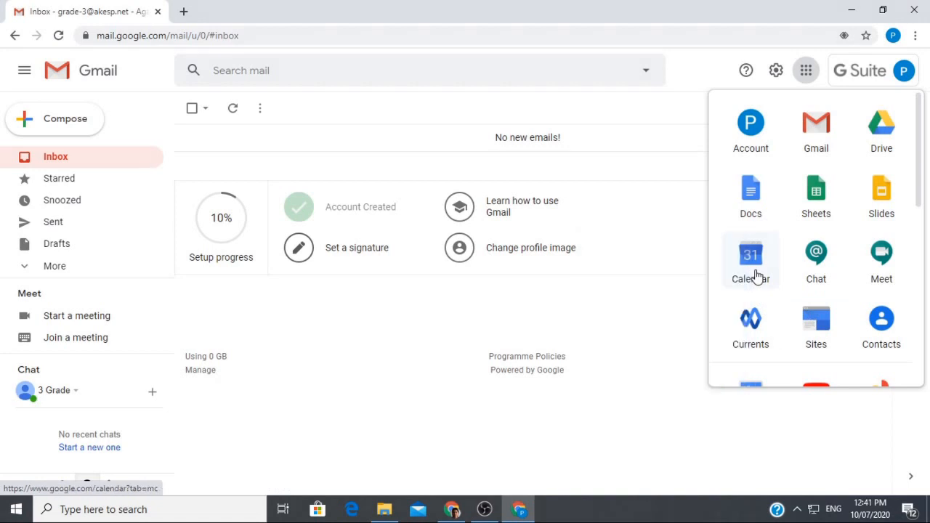
{"action": "mouse_move", "coordinate": [749, 254]}
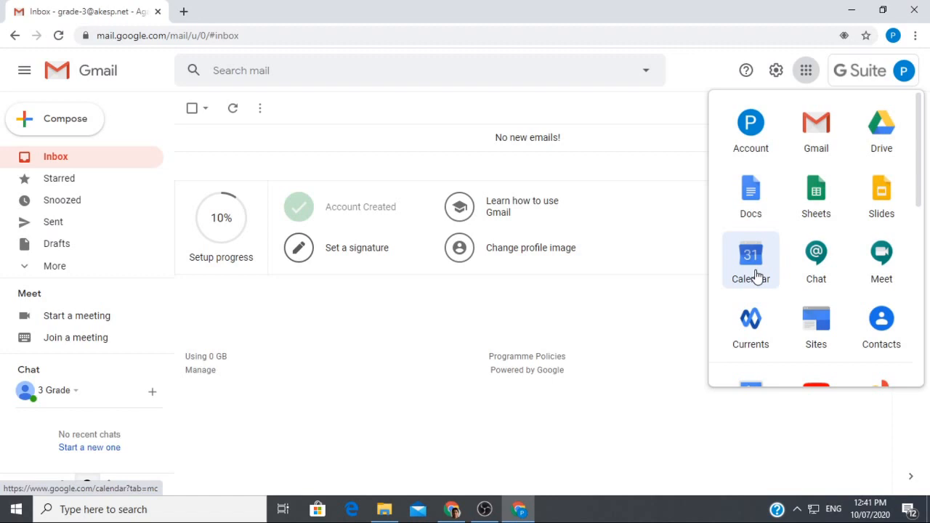
Open Google Calendar, dismiss the welcome message and advance the view to December 2020.
{"action": "left_click", "coordinate": [750, 259]}
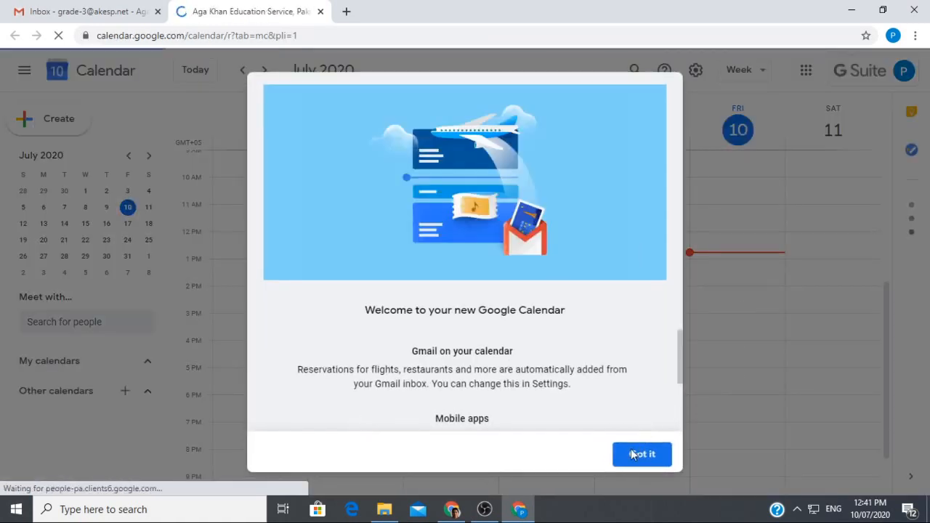
{"action": "left_click", "coordinate": [642, 453]}
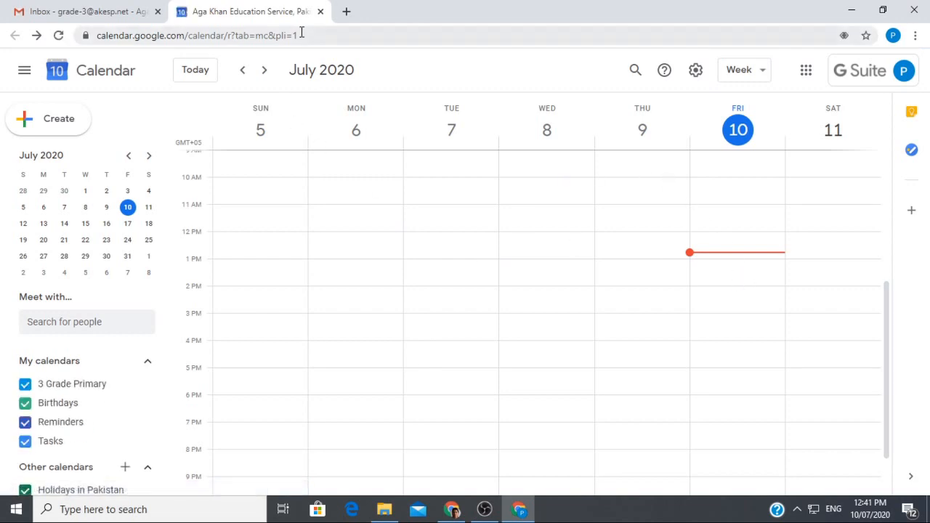
{"action": "mouse_move", "coordinate": [354, 69]}
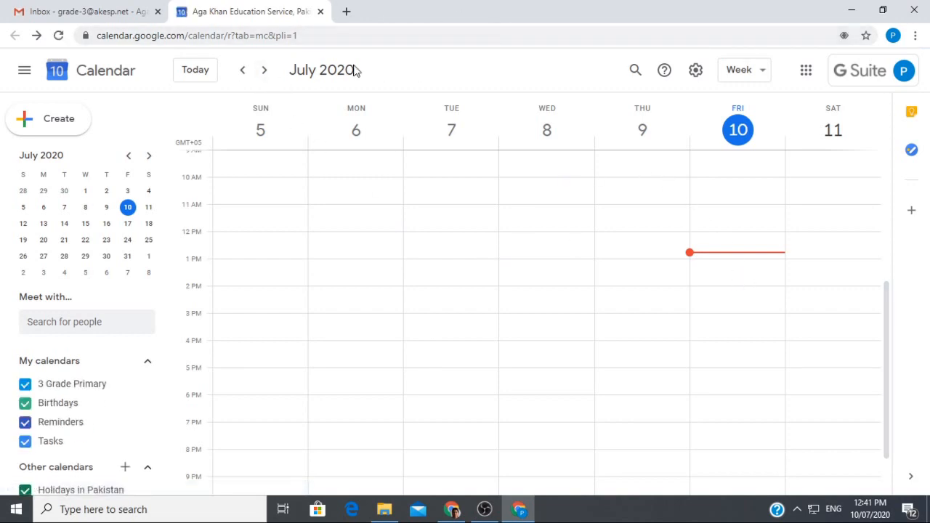
{"action": "mouse_move", "coordinate": [264, 69]}
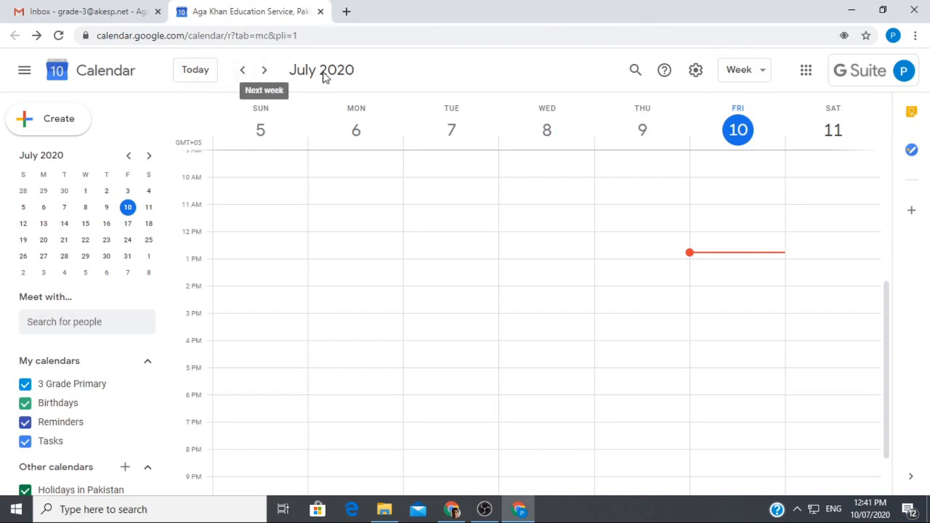
{"action": "left_click", "coordinate": [264, 70]}
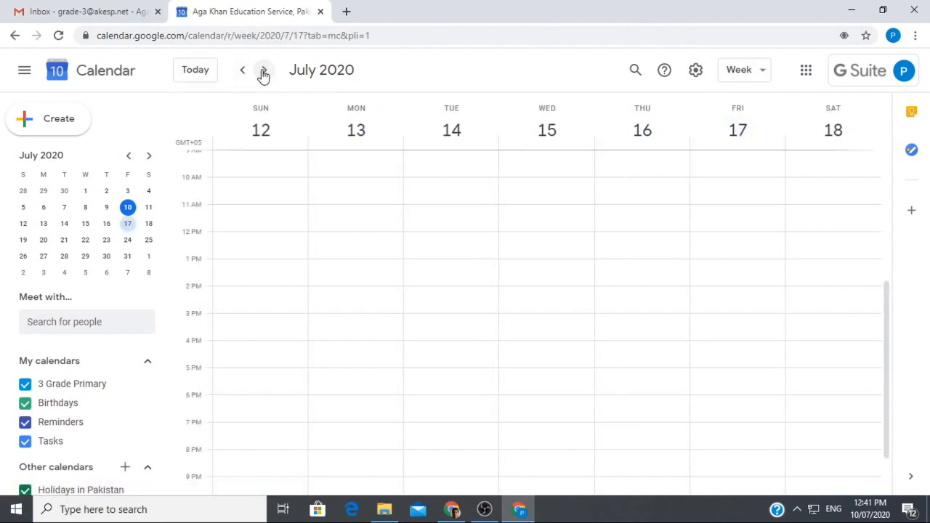
{"action": "left_click", "coordinate": [263, 69]}
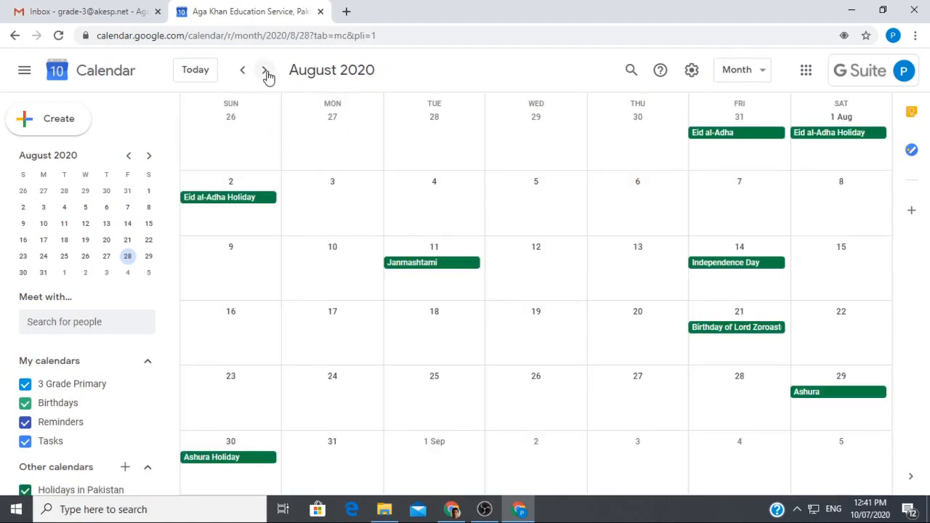
{"action": "left_click", "coordinate": [264, 75]}
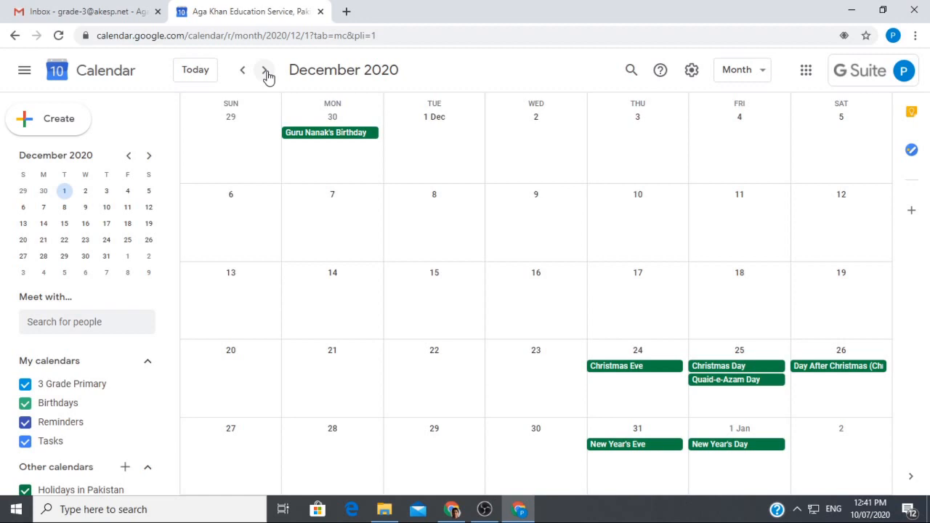
{"action": "mouse_move", "coordinate": [613, 395]}
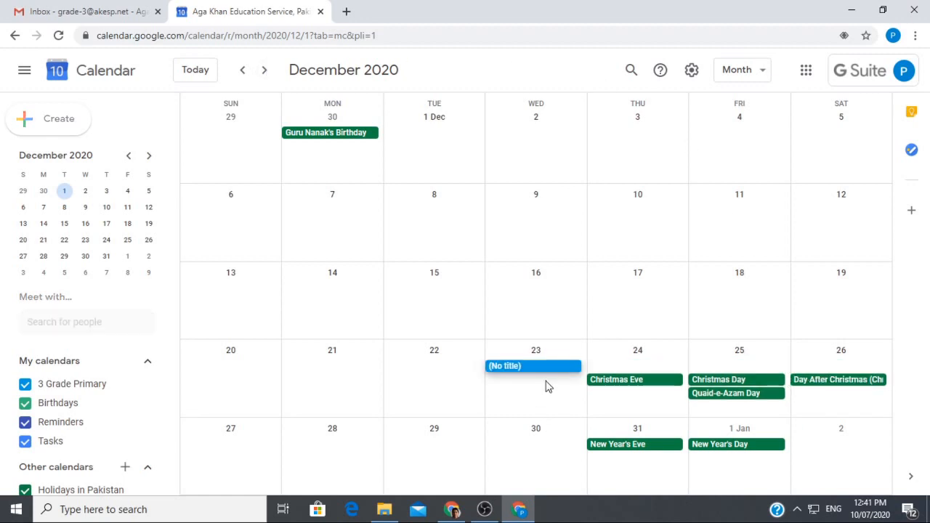
Start a 23 December 2020 entry titled 'live classes' set up as appointment slots.
{"action": "left_click", "coordinate": [535, 366]}
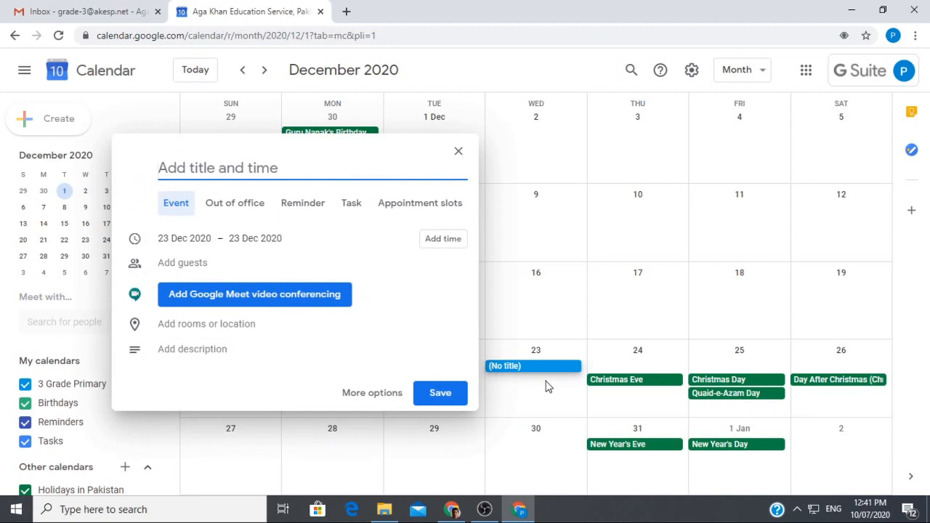
{"action": "mouse_move", "coordinate": [424, 305]}
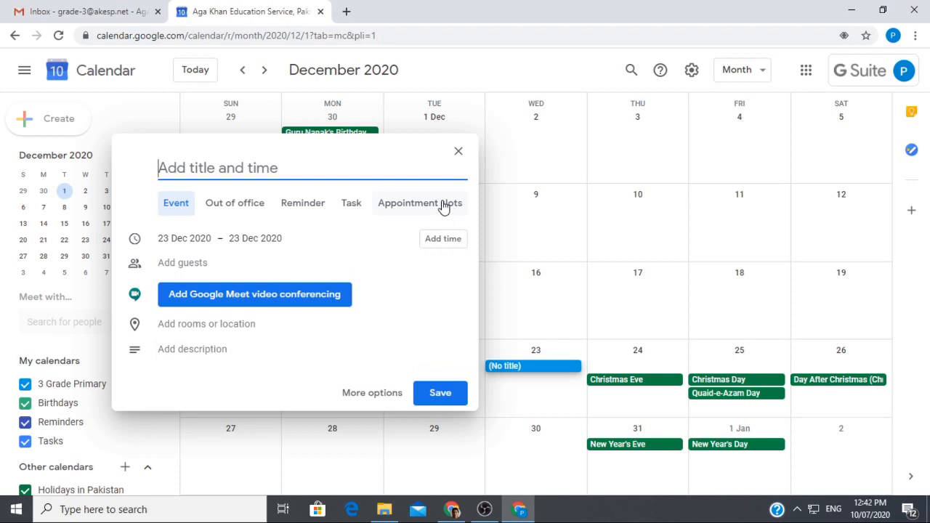
{"action": "mouse_move", "coordinate": [354, 165]}
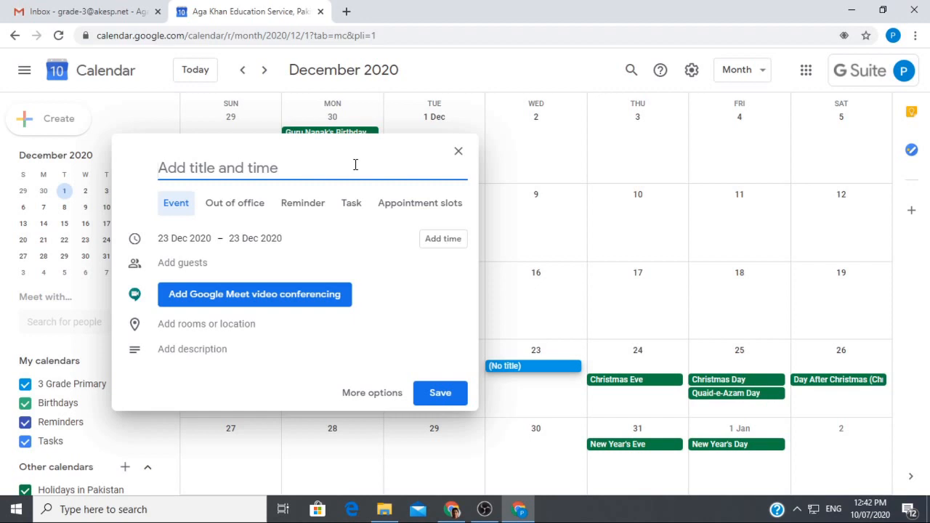
{"action": "type", "text": "live cl"}
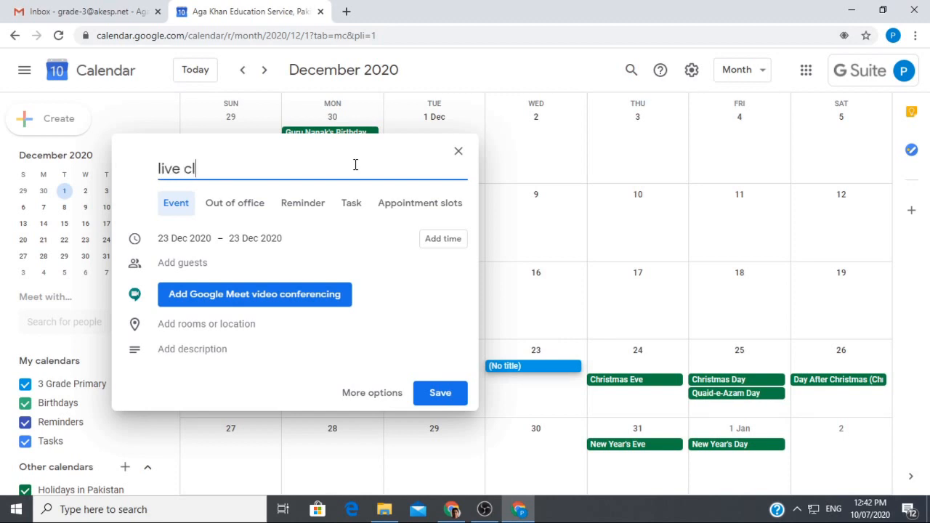
{"action": "type", "text": "asses"}
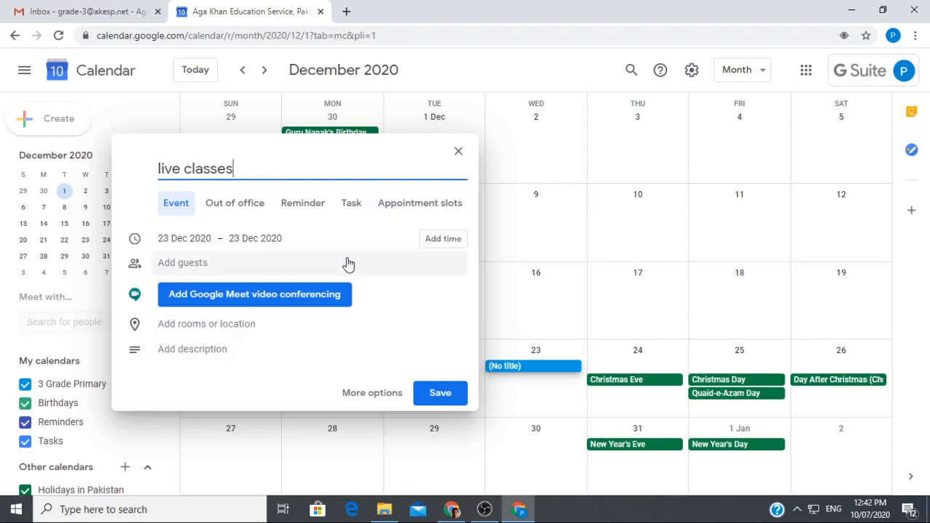
{"action": "left_click", "coordinate": [419, 204]}
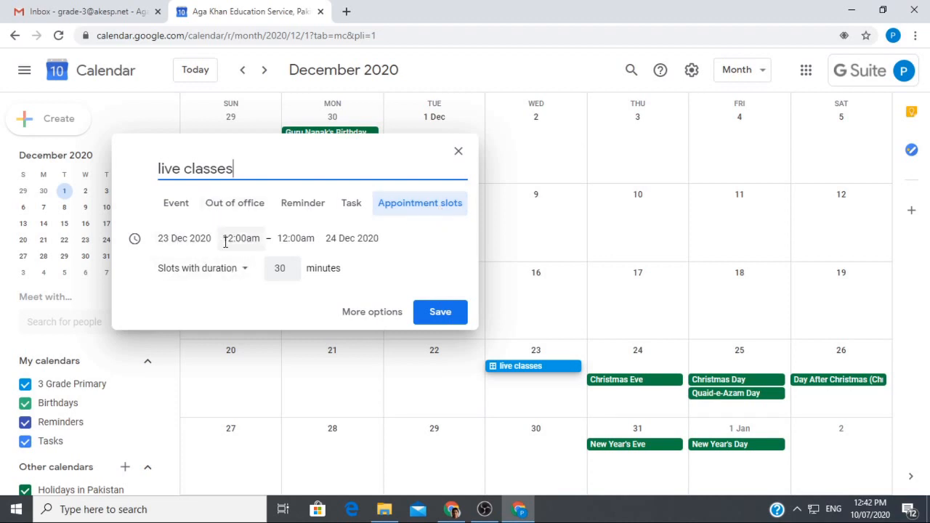
Make the slots start 9:00am, end on 23 Dec, with a 210-minute slot duration.
{"action": "left_click", "coordinate": [241, 238]}
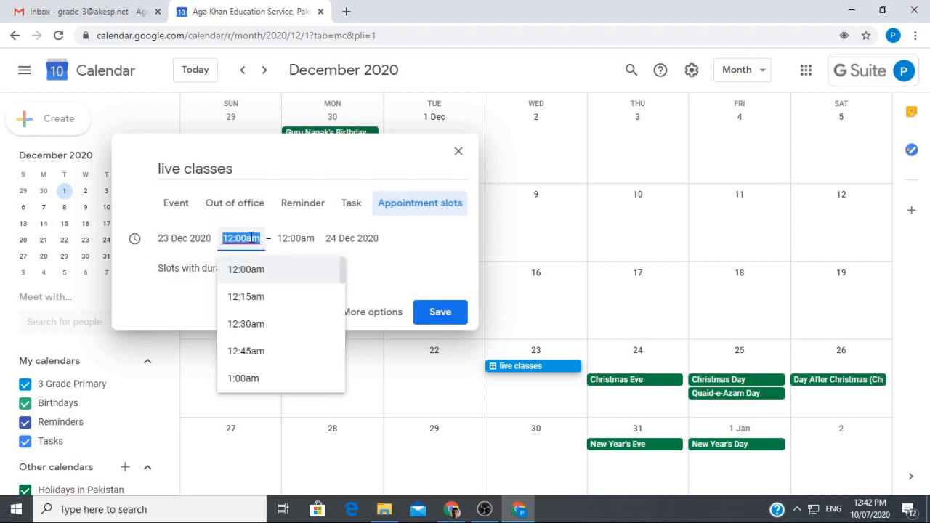
{"action": "type", "text": "09"}
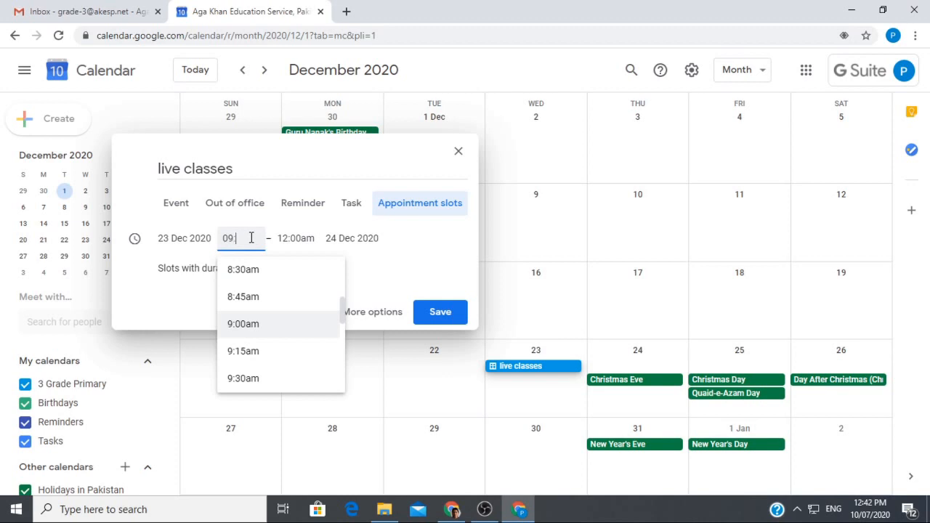
{"action": "left_click", "coordinate": [243, 323]}
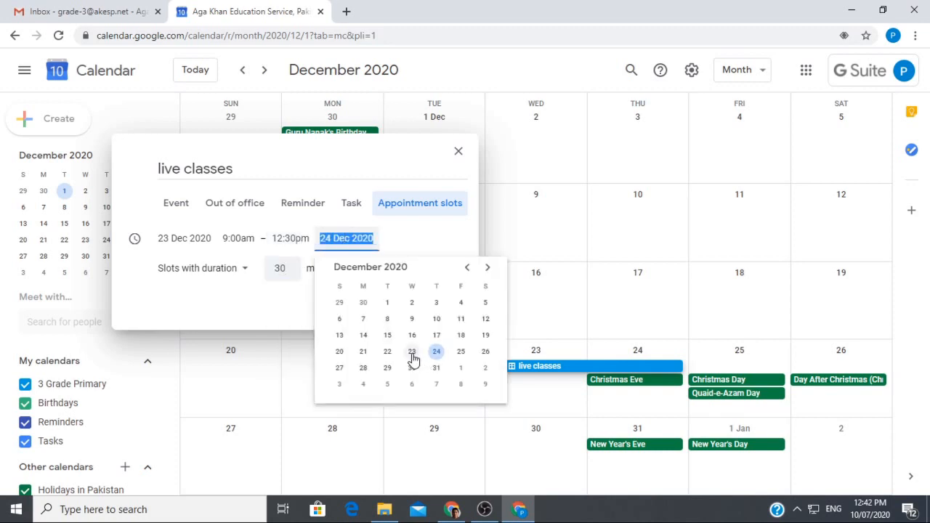
{"action": "left_click", "coordinate": [413, 350]}
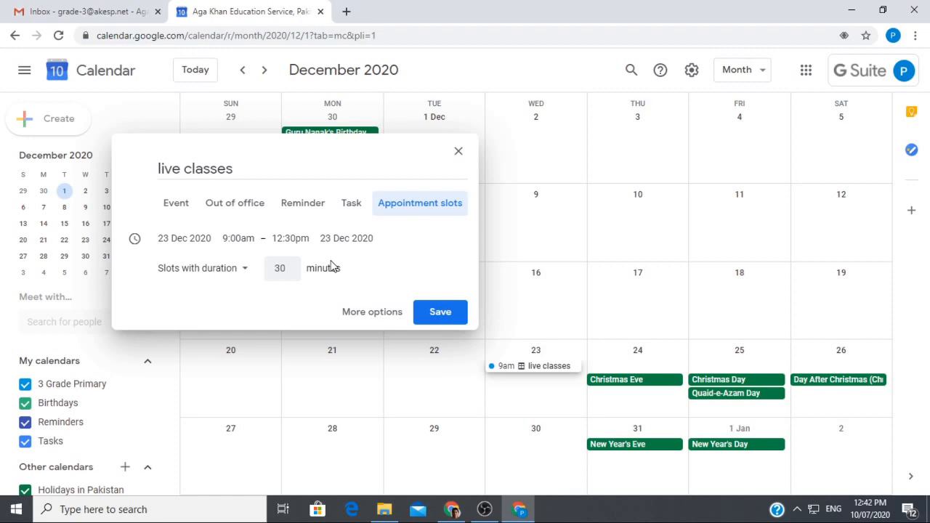
{"action": "left_click", "coordinate": [282, 267]}
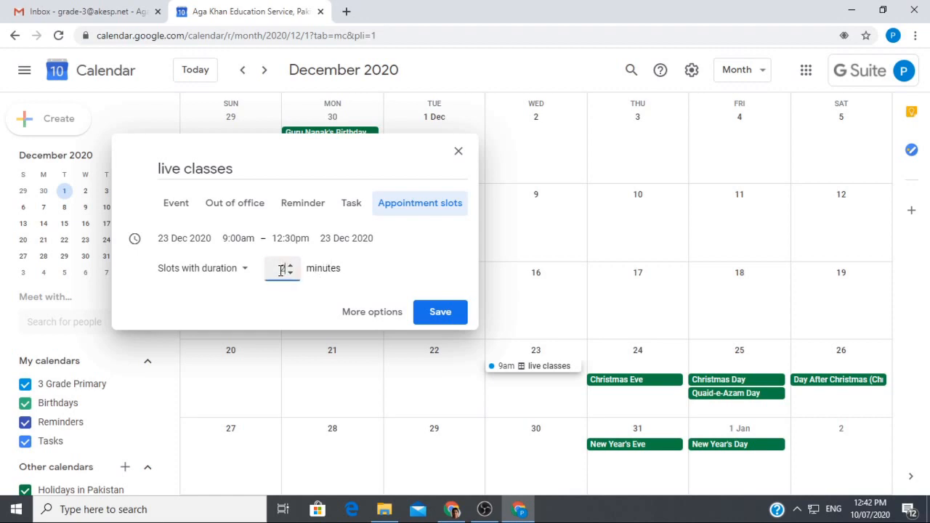
{"action": "type", "text": "210"}
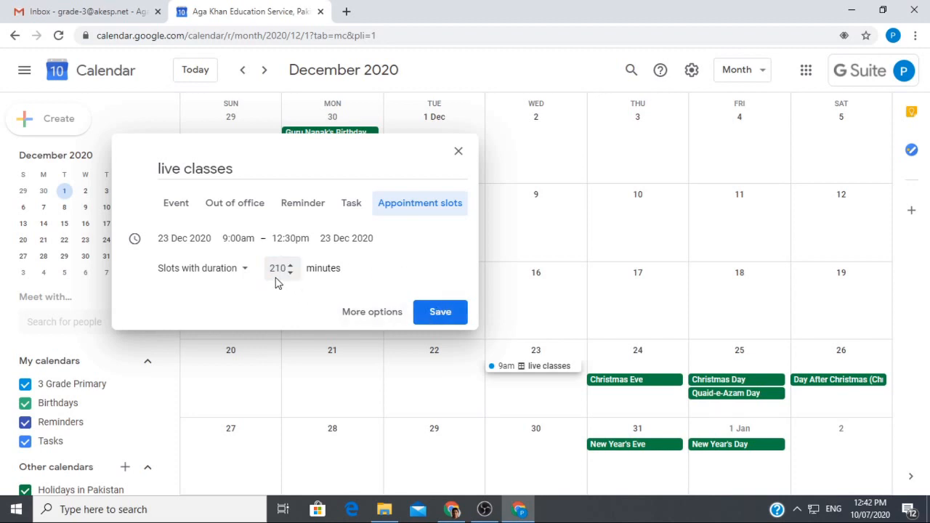
{"action": "mouse_move", "coordinate": [410, 311]}
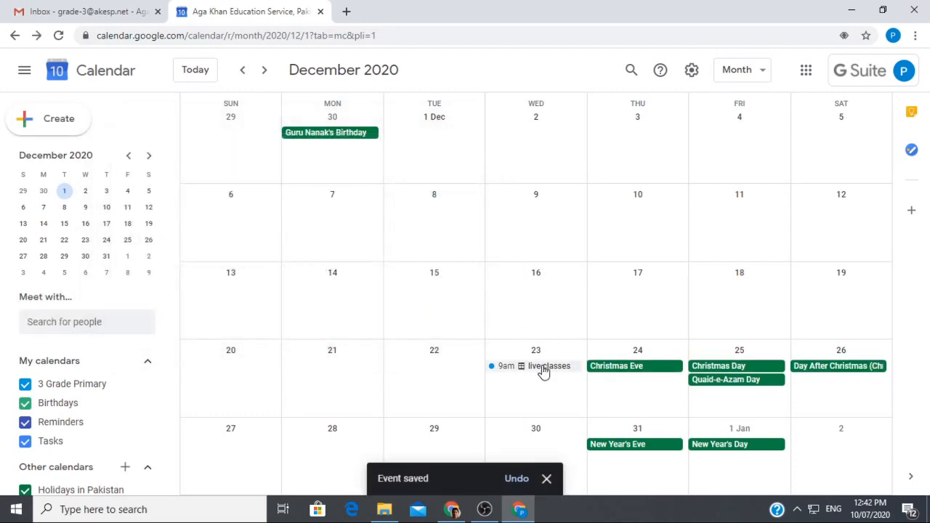
View the saved live classes entry and go to this calendar's appointment page.
{"action": "left_click", "coordinate": [534, 366]}
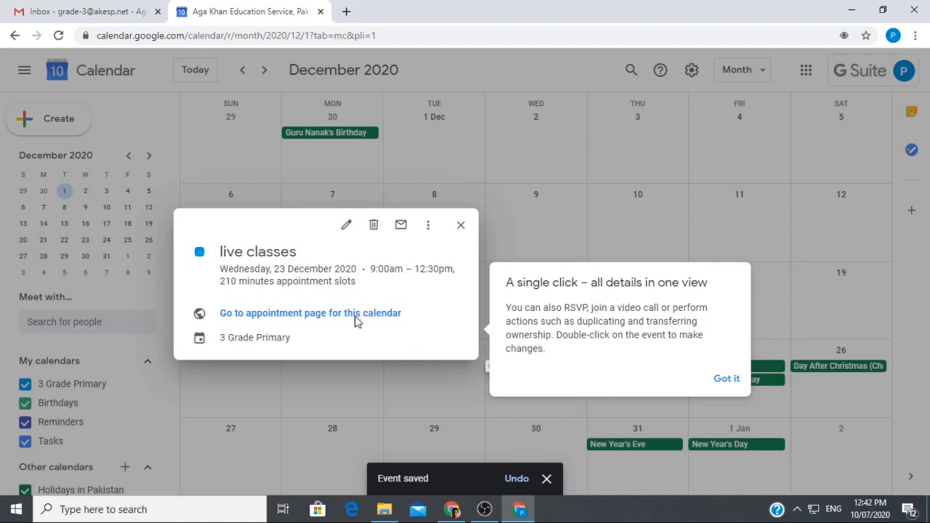
{"action": "mouse_move", "coordinate": [377, 317]}
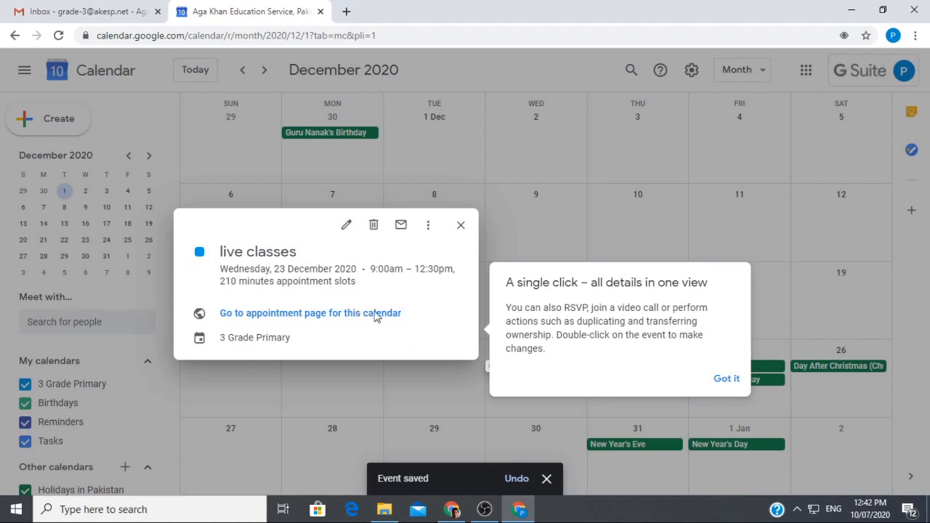
{"action": "left_click", "coordinate": [726, 378]}
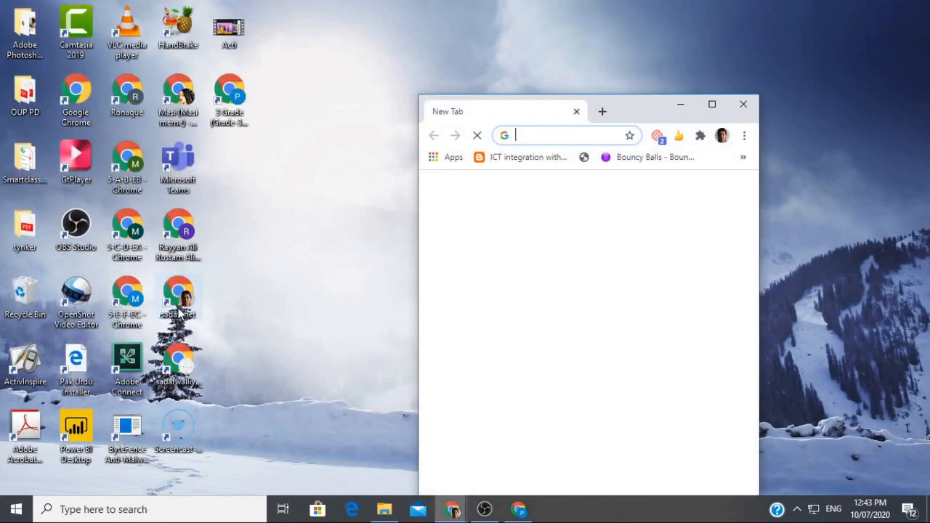
Load the sign-up link full screen and jump ahead to the 23 Dec 9:00am–12:30pm slot.
{"action": "type", "text": "wZWMxMmRhOWU"}
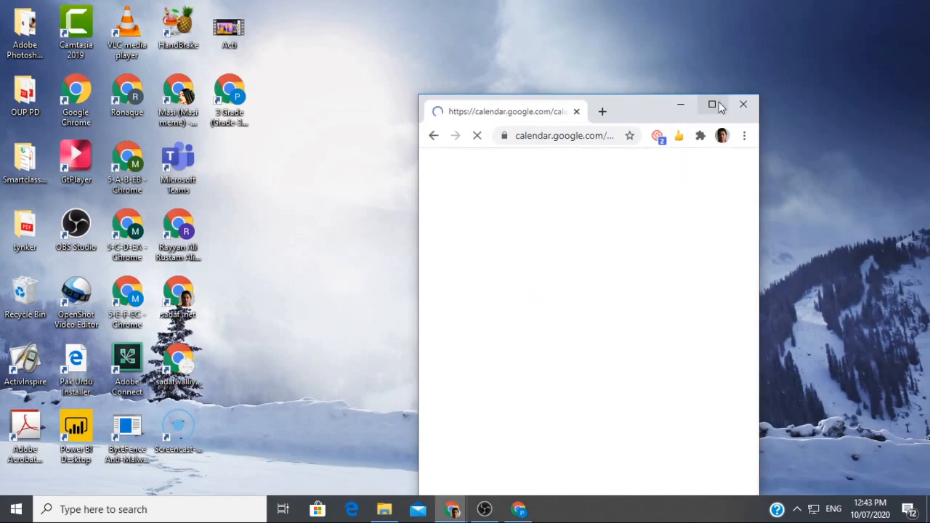
{"action": "left_click", "coordinate": [712, 105]}
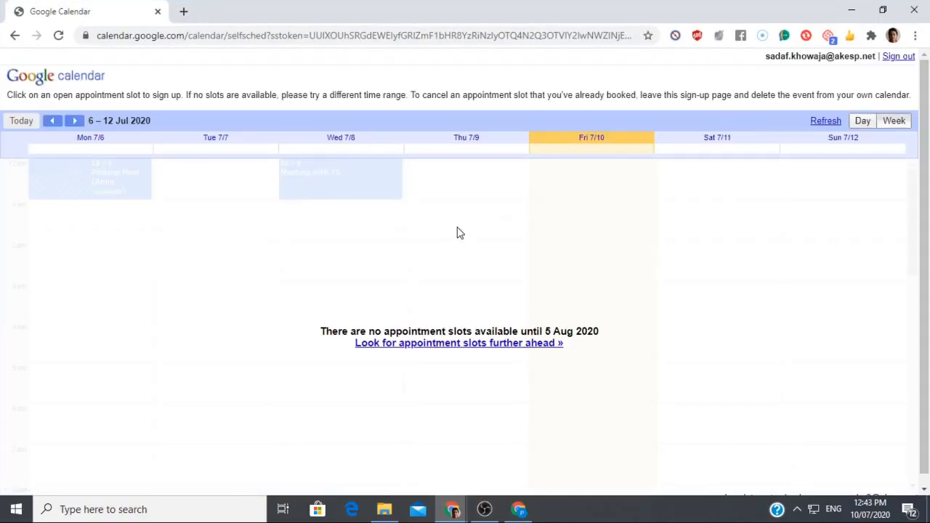
{"action": "left_click", "coordinate": [459, 343]}
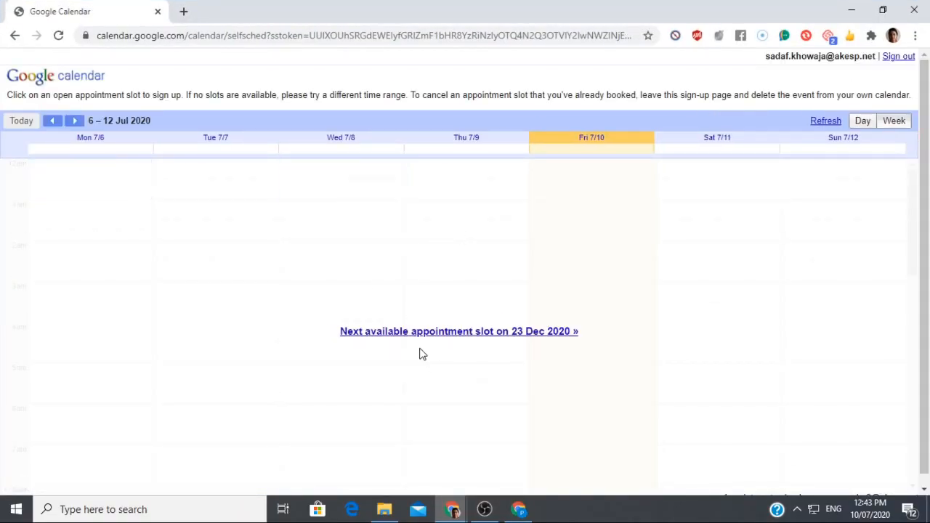
{"action": "left_click", "coordinate": [459, 331]}
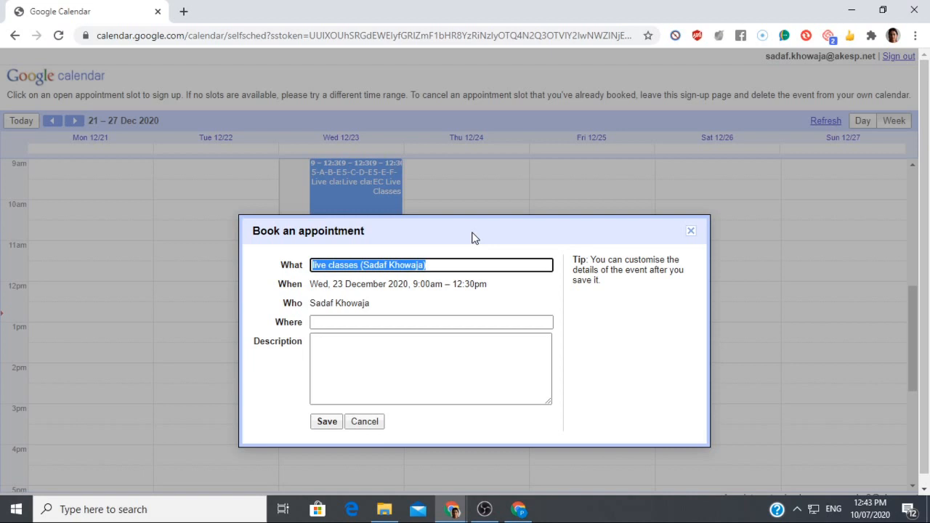
Book the slot as 'Grade-3 Live Classes' and save the appointment.
{"action": "type", "text": "Grade-3"}
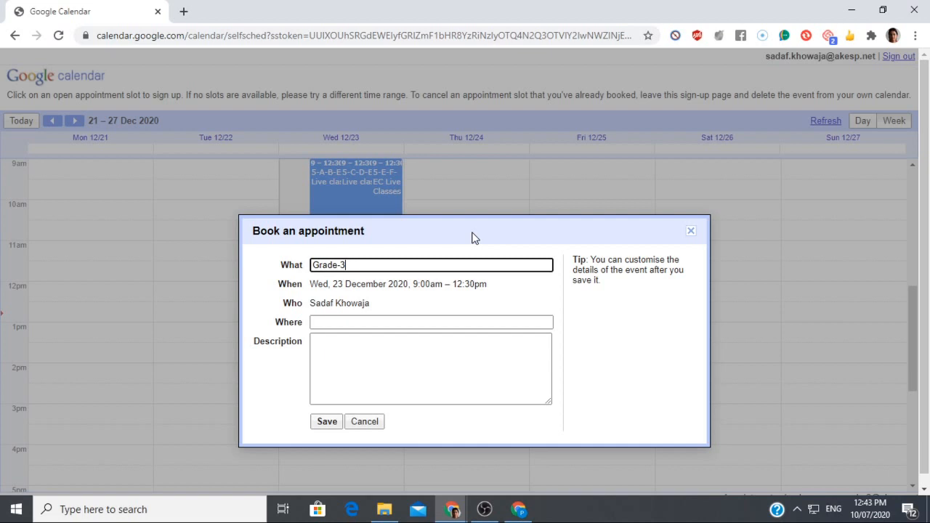
{"action": "type", "text": "Live"}
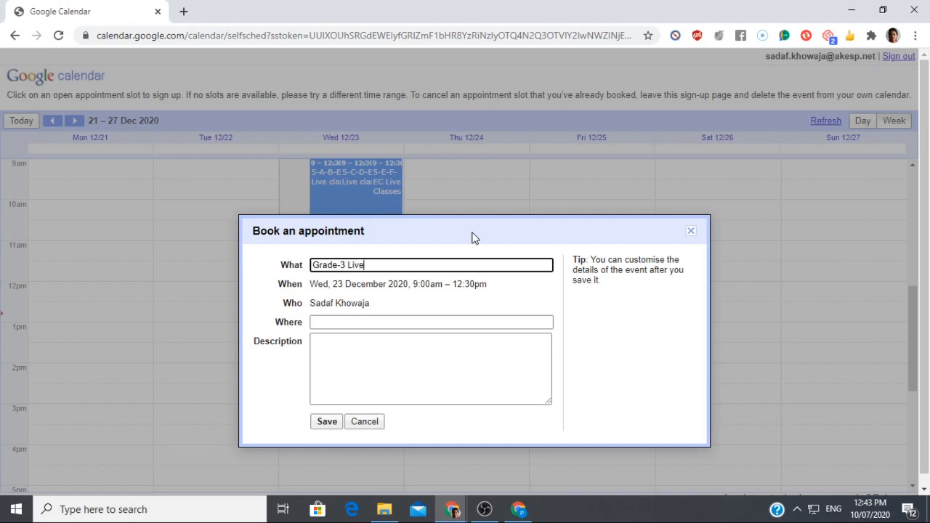
{"action": "type", "text": "Cla"}
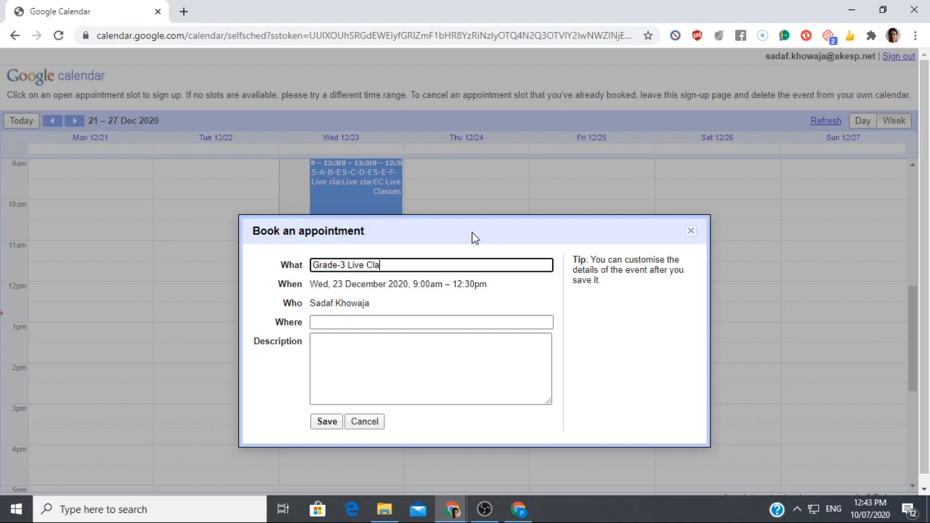
{"action": "type", "text": "sses"}
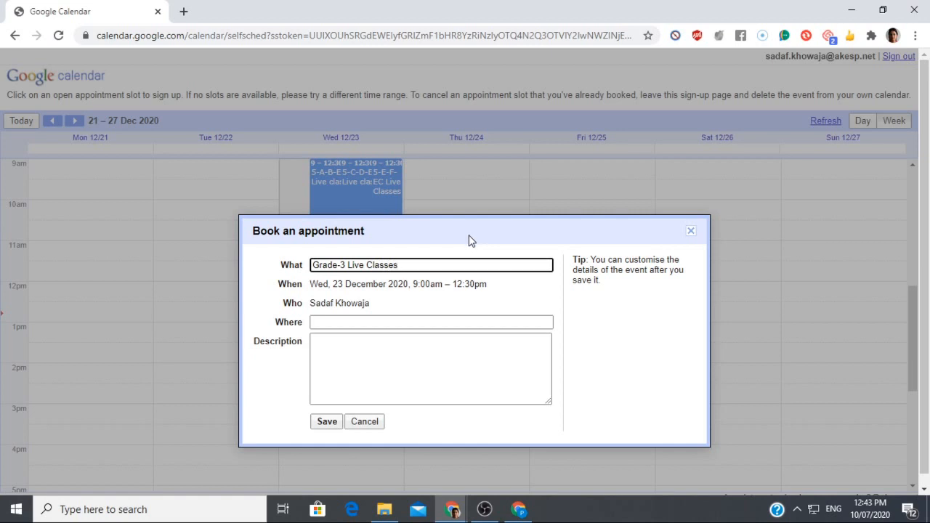
{"action": "left_click", "coordinate": [430, 369]}
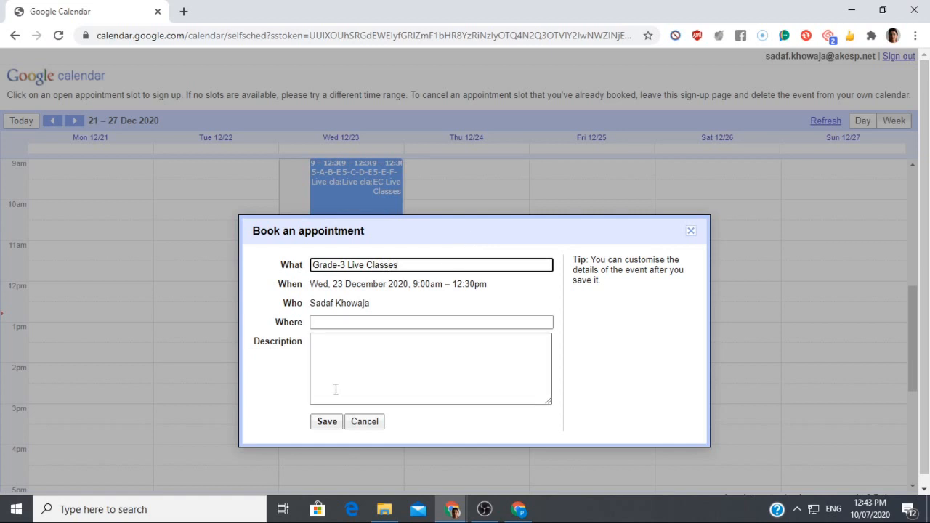
{"action": "left_click", "coordinate": [325, 421]}
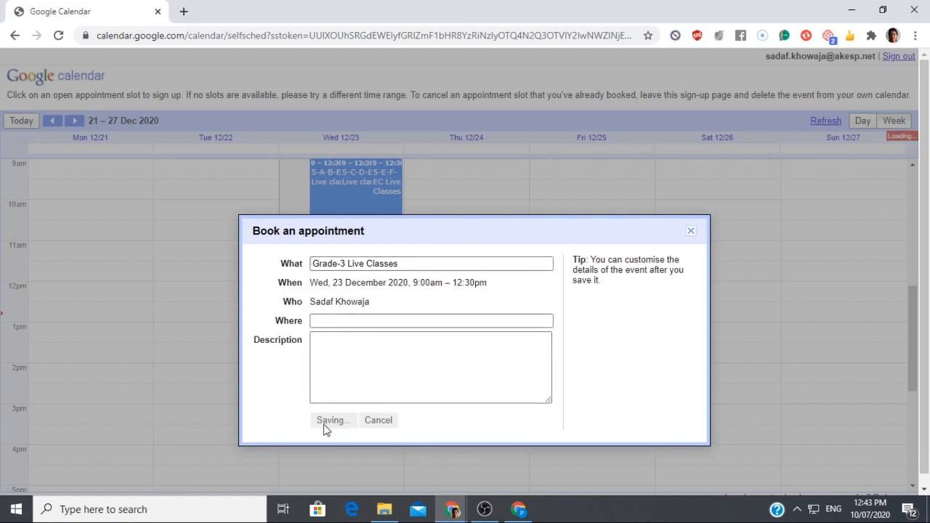
{"action": "left_click", "coordinate": [333, 420]}
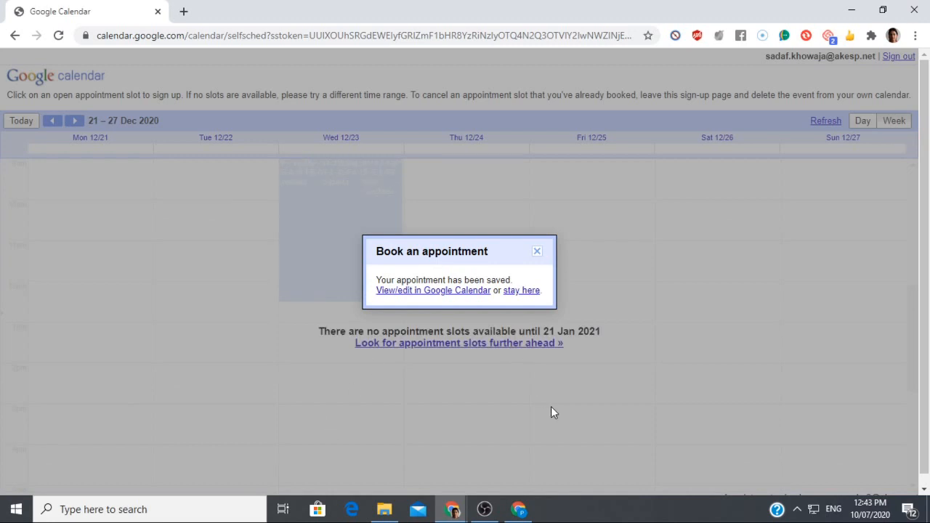
{"action": "mouse_move", "coordinate": [567, 363]}
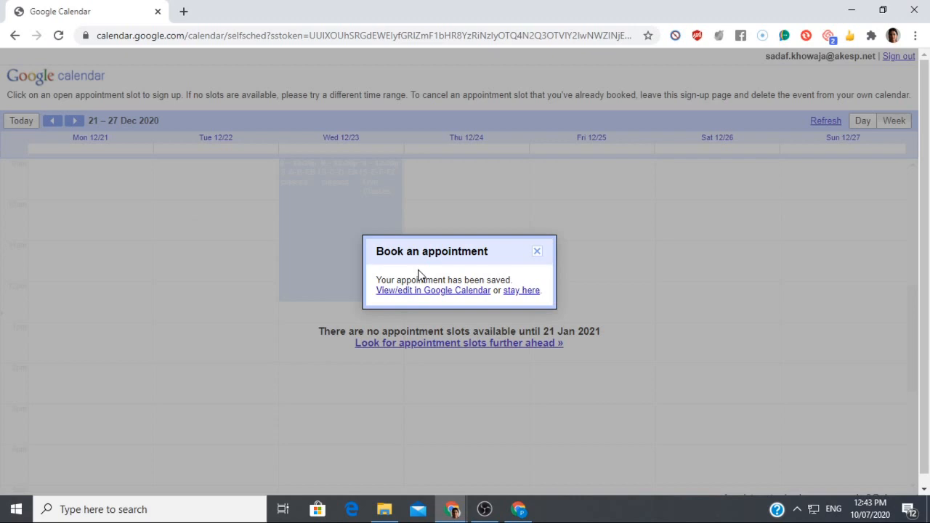
{"action": "mouse_move", "coordinate": [537, 253]}
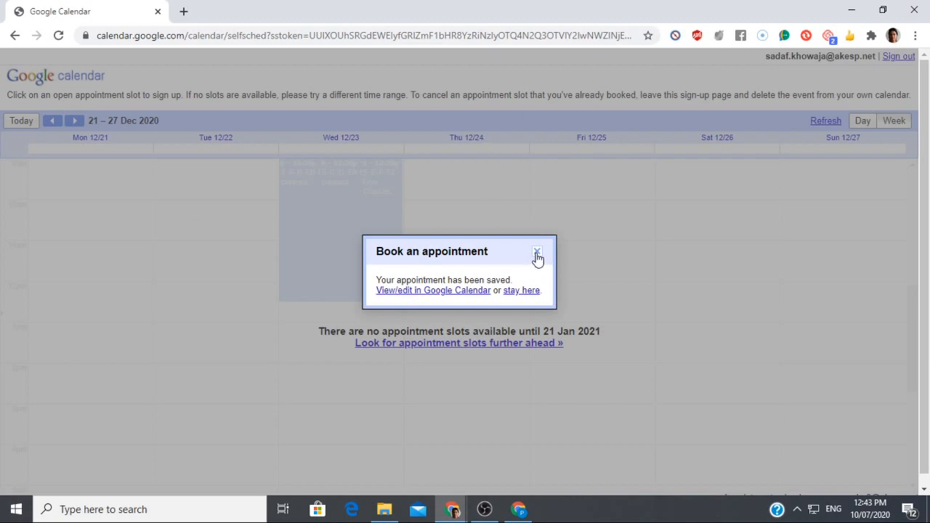
Close the saved-appointment confirmation and bring up the other browser window.
{"action": "left_click", "coordinate": [537, 253]}
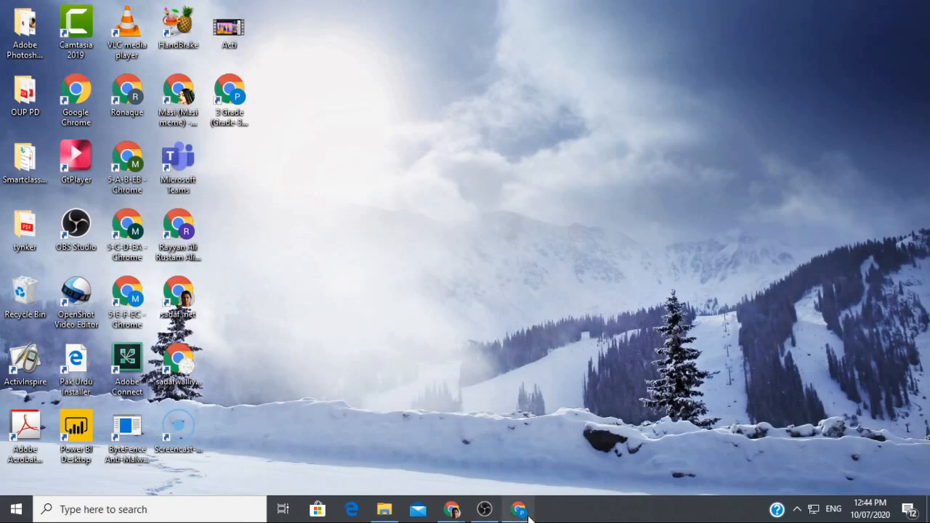
{"action": "left_click", "coordinate": [517, 509]}
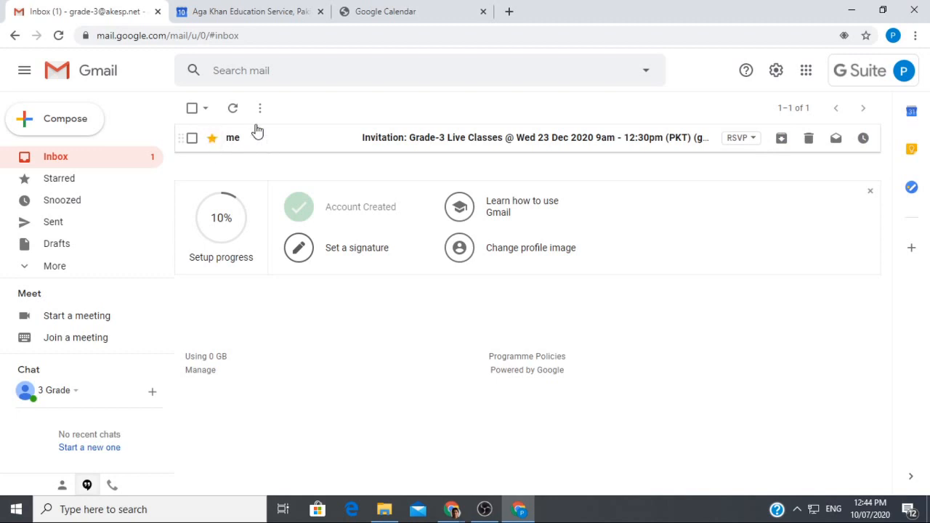
{"action": "mouse_move", "coordinate": [398, 137]}
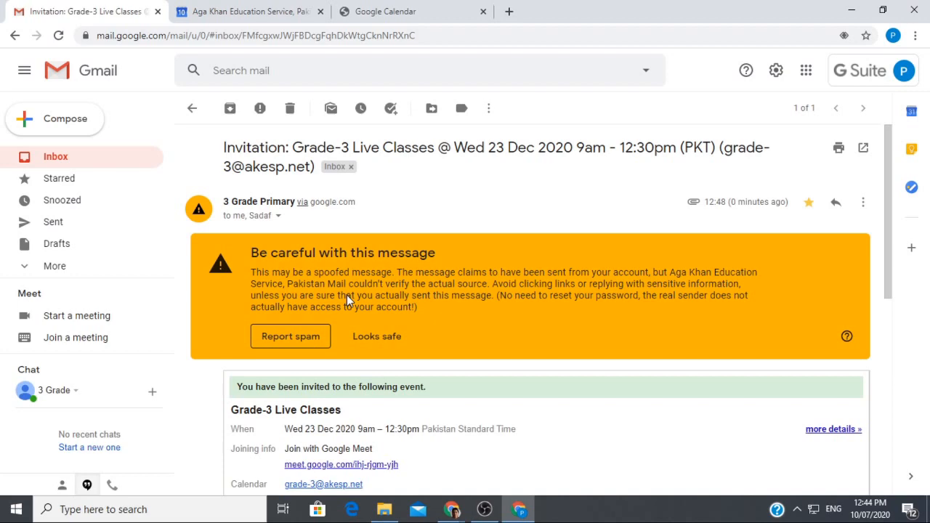
Scroll the Grade-3 invitation to its Meet link, then switch to the second account's window.
{"action": "scroll", "scroll_direction": "down", "scroll_amount": 3}
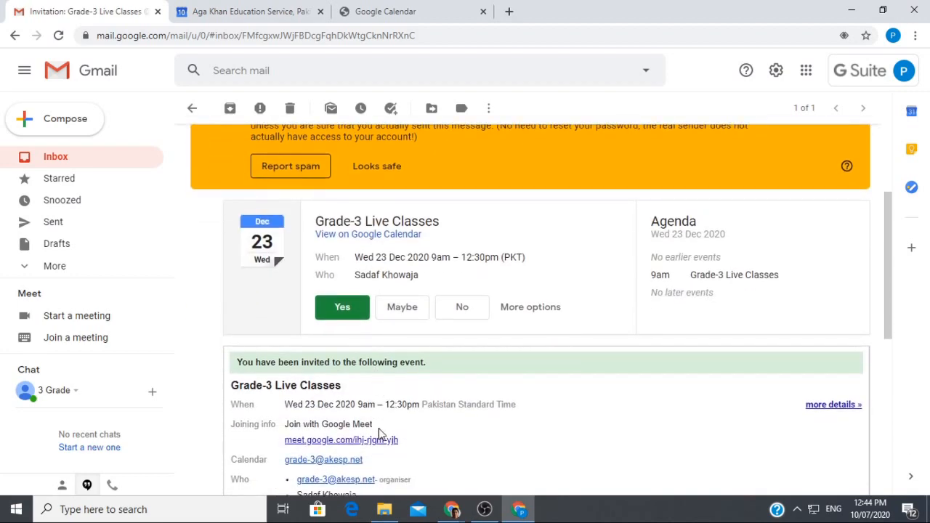
{"action": "scroll", "scroll_direction": "down", "scroll_amount": 3}
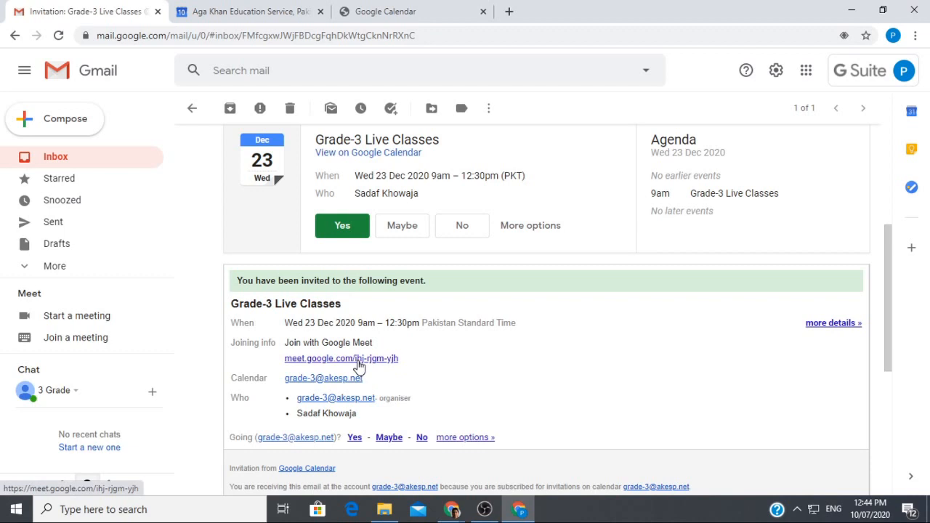
{"action": "mouse_move", "coordinate": [452, 508]}
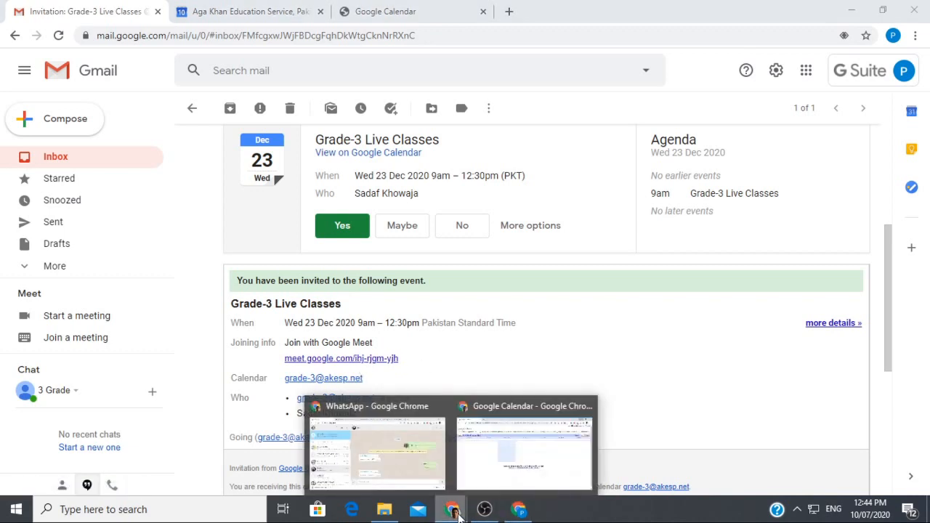
{"action": "left_click", "coordinate": [523, 450]}
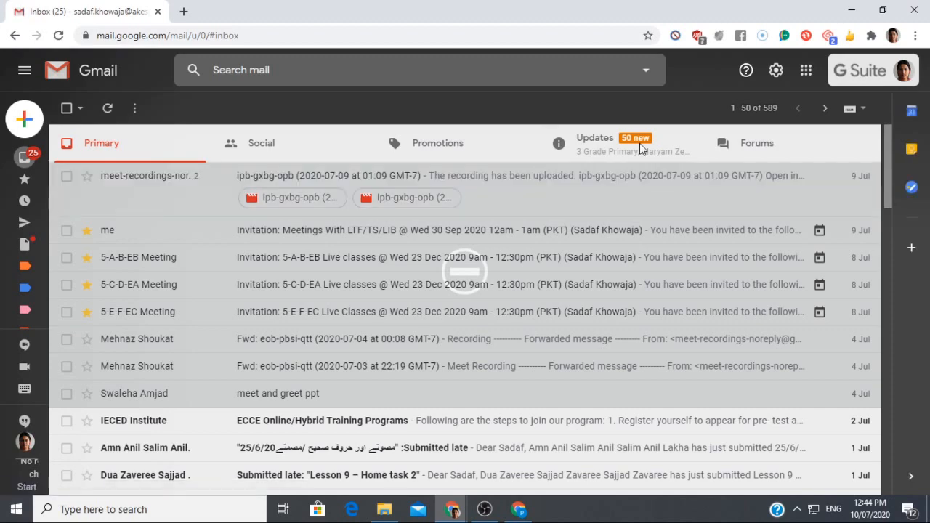
From the Updates category, open the Grade-3 Live Classes invitation and follow its Meet link.
{"action": "left_click", "coordinate": [595, 142]}
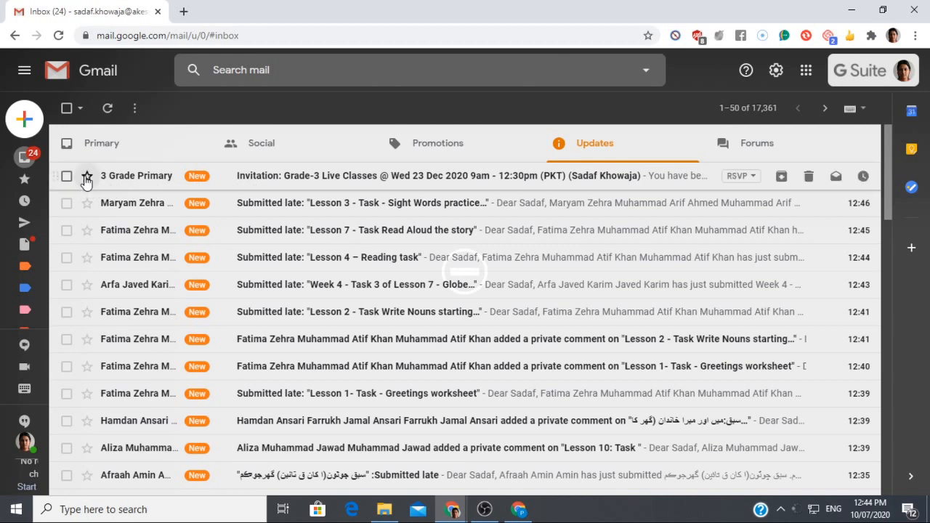
{"action": "left_click", "coordinate": [87, 176]}
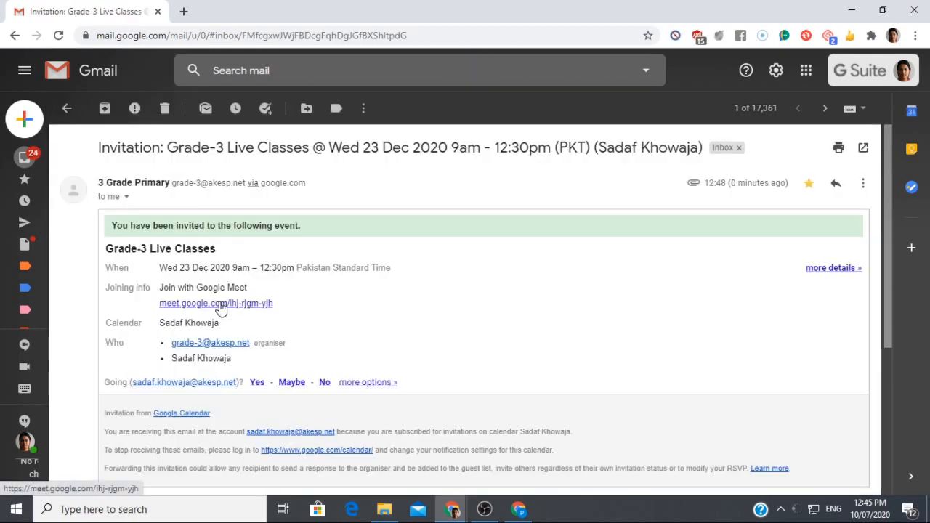
{"action": "left_click", "coordinate": [215, 303]}
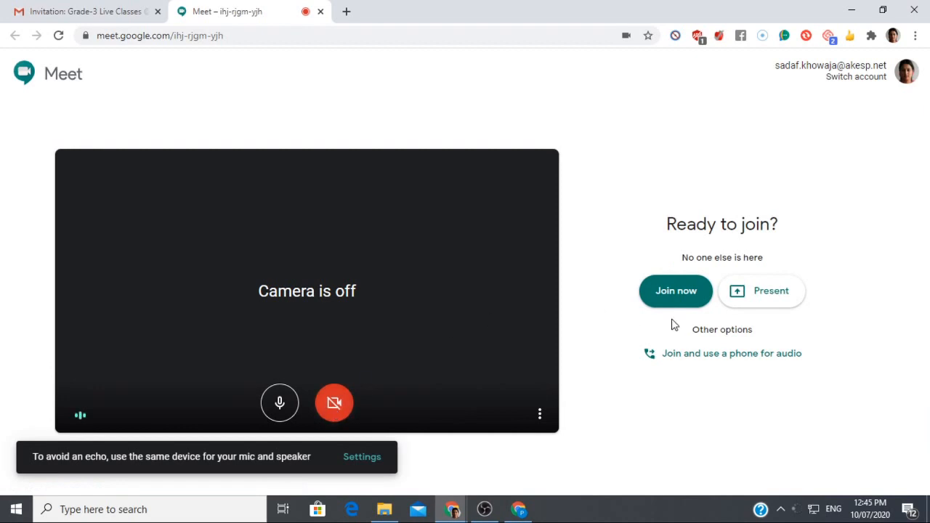
Join the Grade-3 call and view the People panel showing only this user.
{"action": "left_click", "coordinate": [674, 290]}
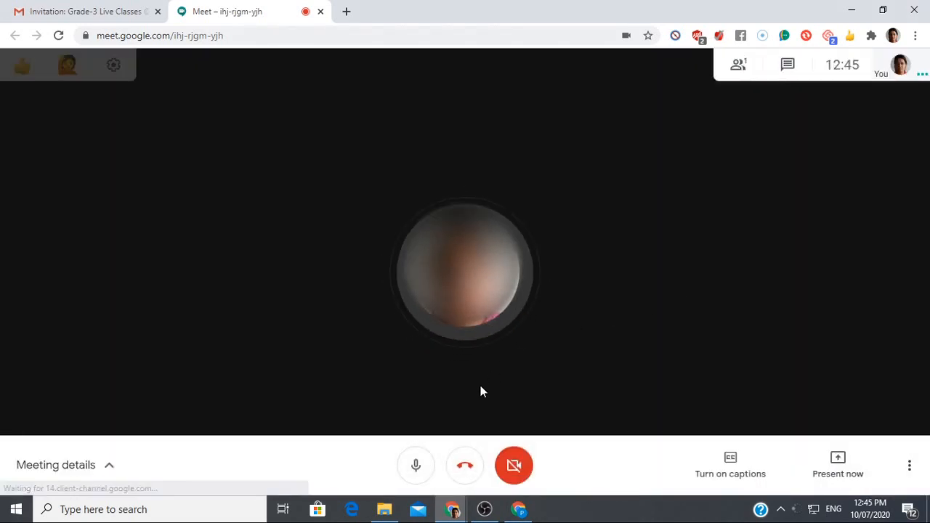
{"action": "mouse_move", "coordinate": [787, 64]}
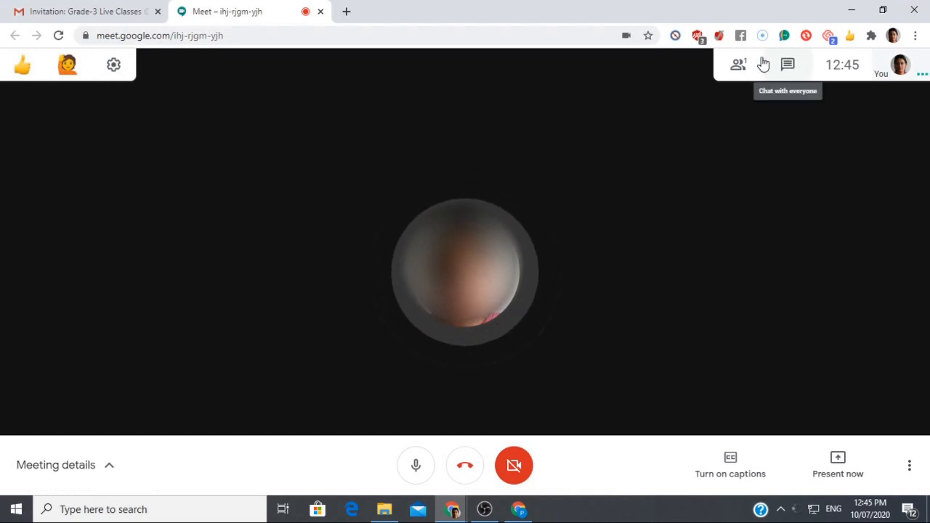
{"action": "left_click", "coordinate": [737, 64]}
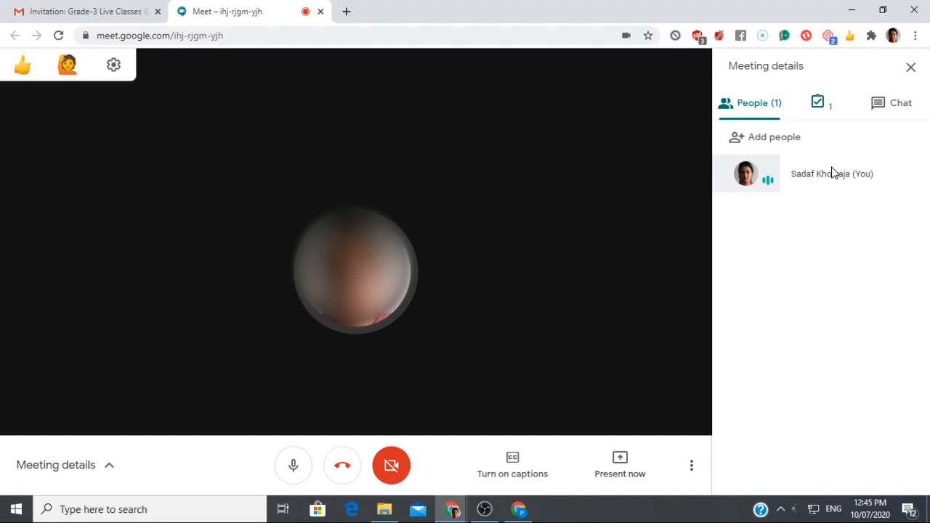
{"action": "mouse_move", "coordinate": [477, 296]}
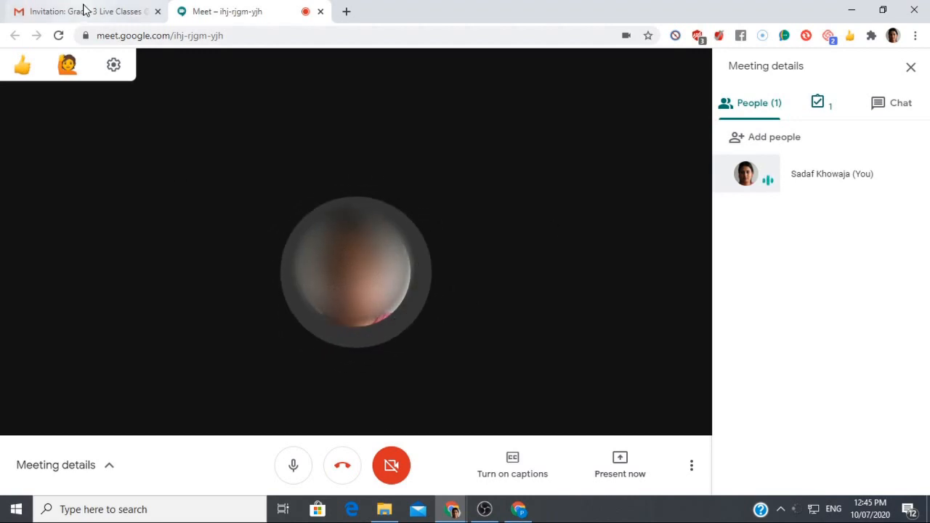
Return to the invitation email and minimize the browser to show the desktop.
{"action": "left_click", "coordinate": [84, 12]}
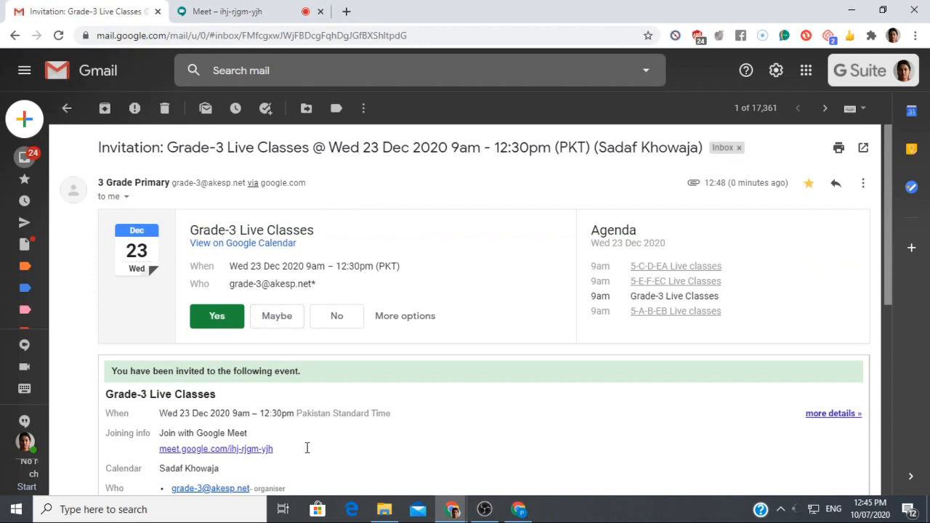
{"action": "double_click", "coordinate": [215, 447]}
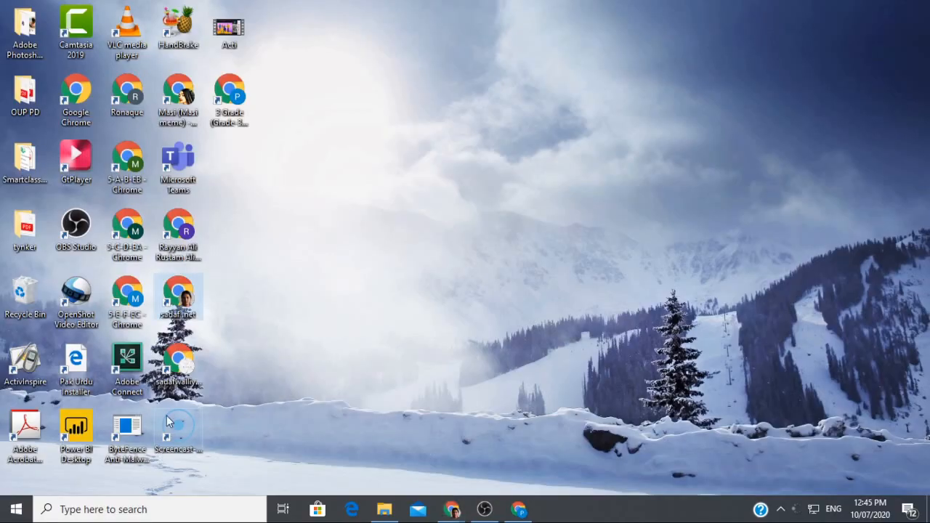
{"action": "mouse_move", "coordinate": [127, 167]}
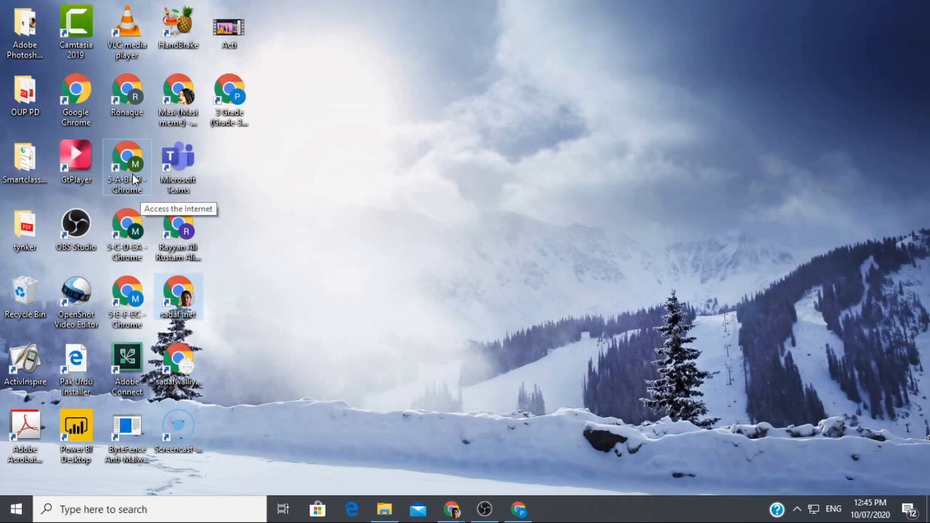
Launch the grade-3 teacher Chrome profile and reach the Meet 'Ready to join?' page.
{"action": "double_click", "coordinate": [128, 160]}
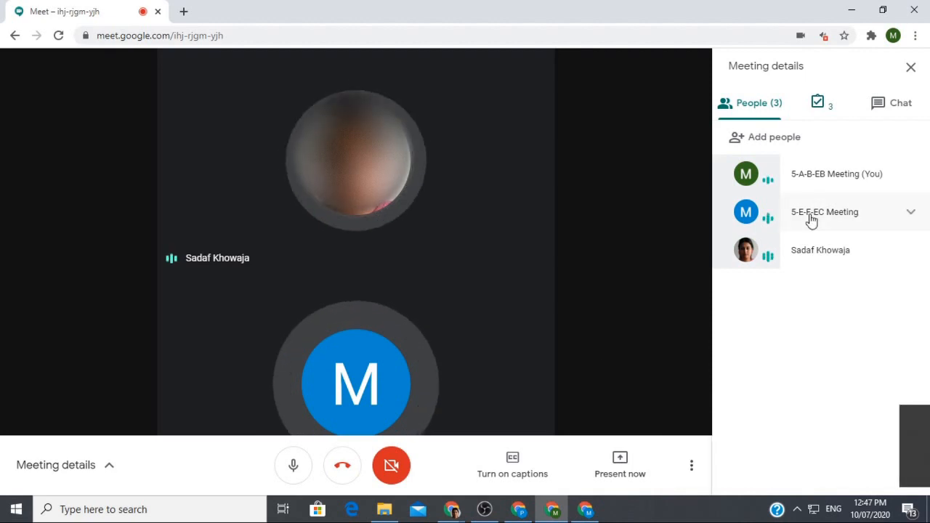
{"action": "left_click", "coordinate": [909, 212]}
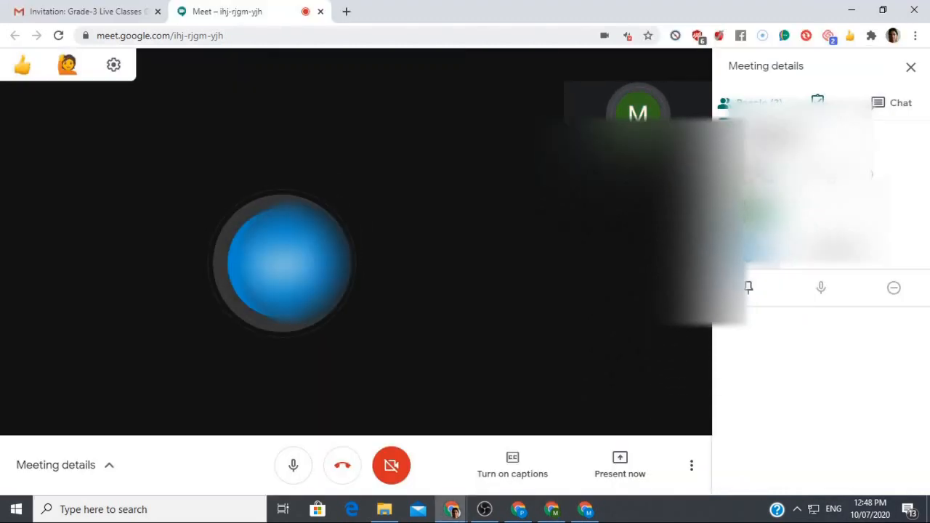
{"action": "left_click", "coordinate": [750, 102]}
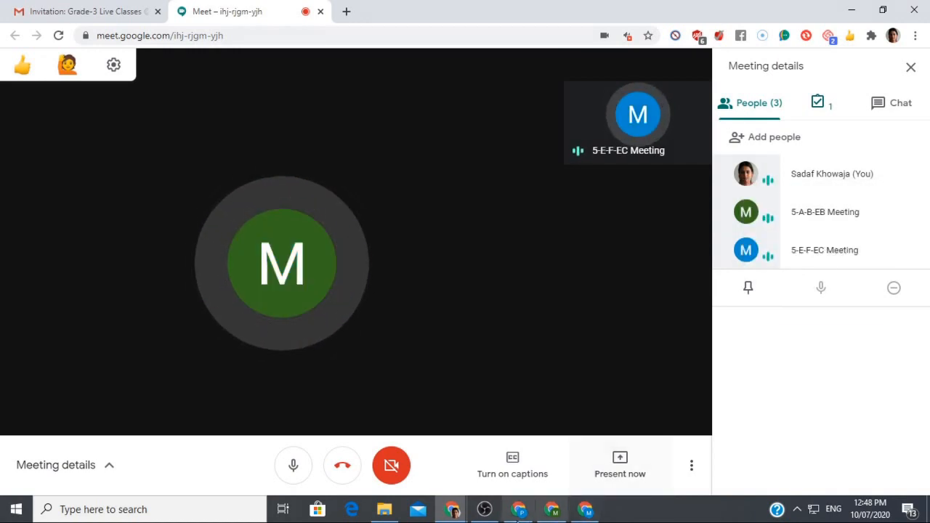
{"action": "mouse_move", "coordinate": [584, 508]}
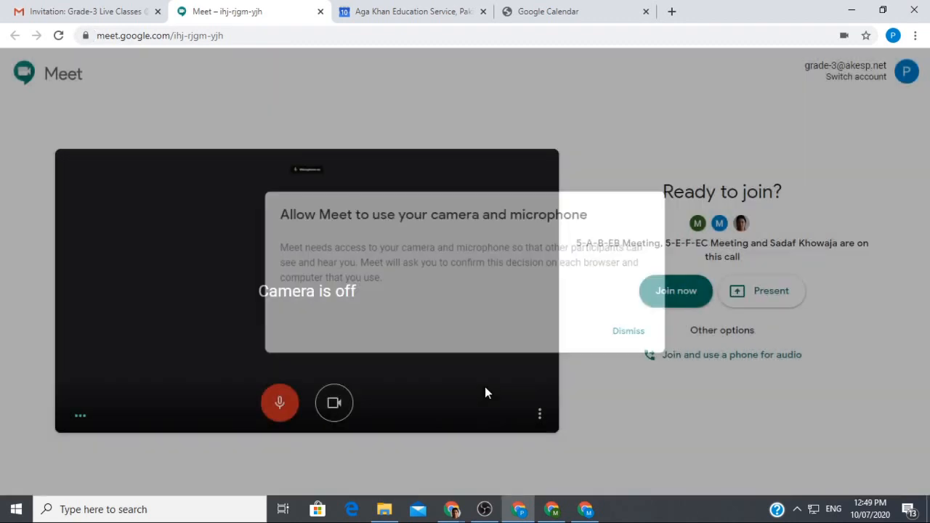
Dismiss the camera prompt and join the Grade-3 call as 3 Grade Primary.
{"action": "left_click", "coordinate": [628, 332]}
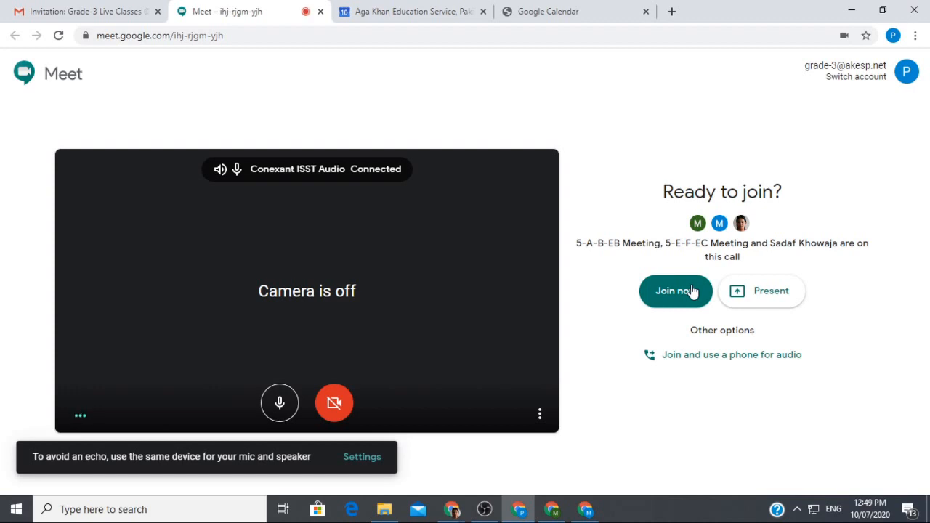
{"action": "left_click", "coordinate": [674, 290]}
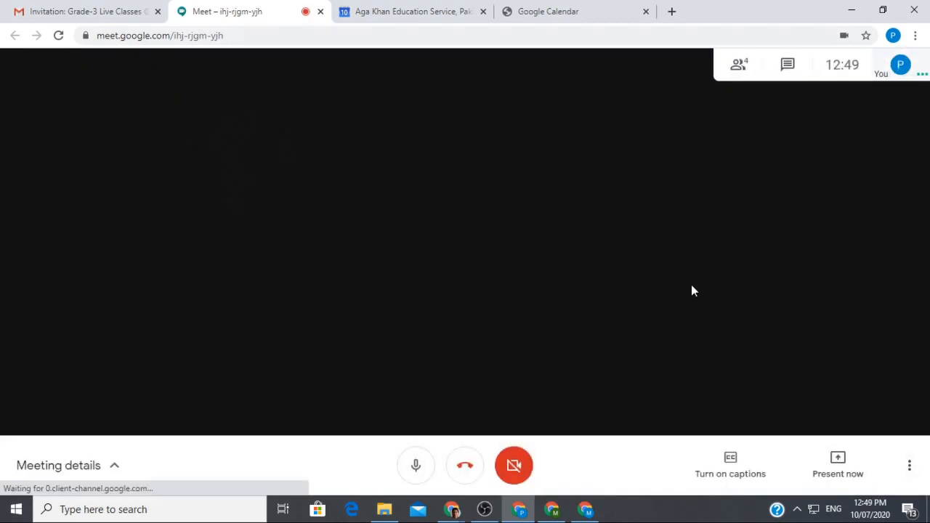
Show the People panel and expand host options for 5-A-B-EB Meeting.
{"action": "left_click", "coordinate": [738, 64]}
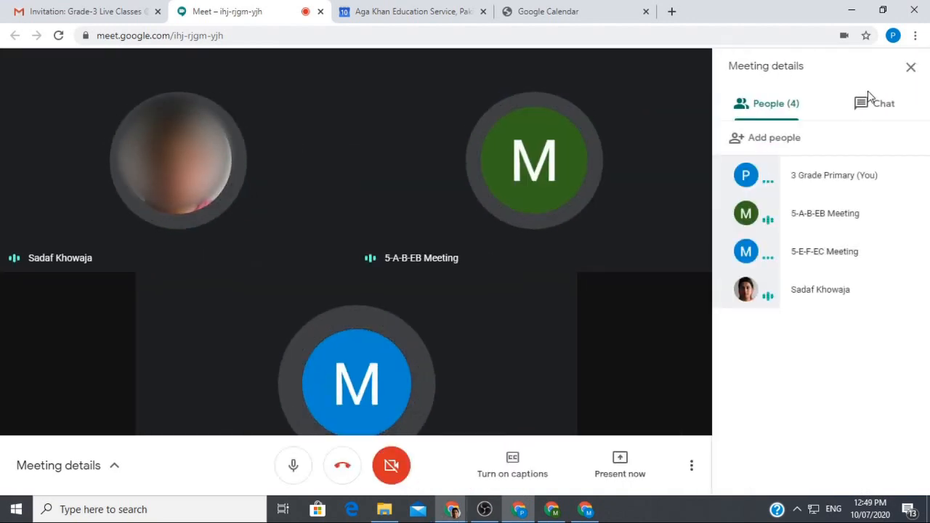
{"action": "mouse_move", "coordinate": [825, 212]}
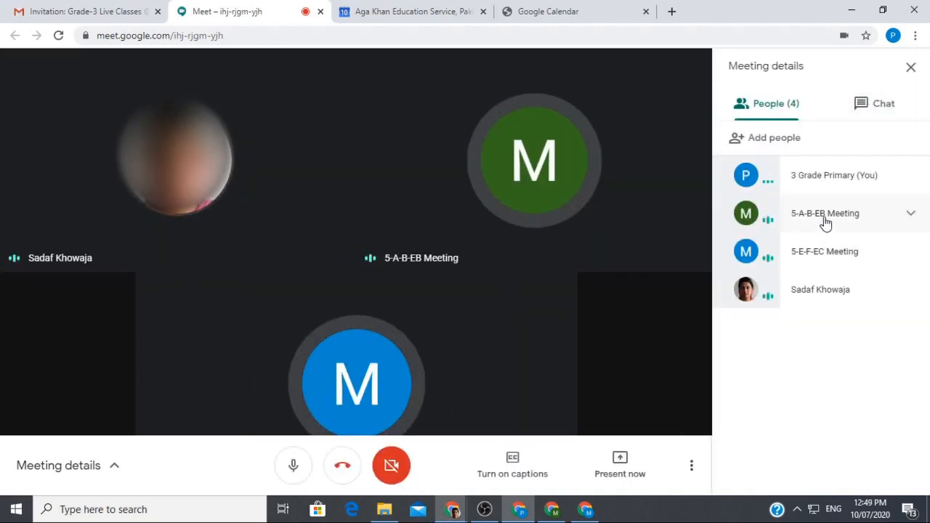
{"action": "left_click", "coordinate": [910, 212]}
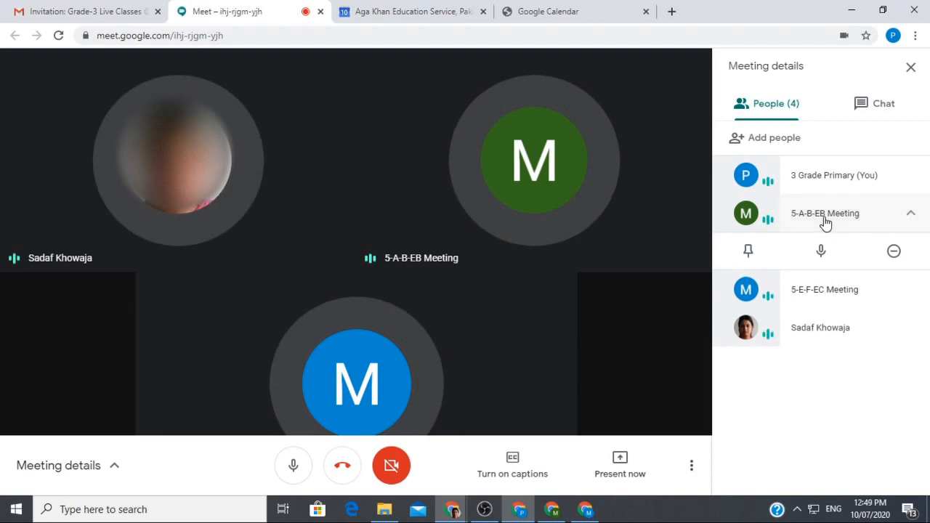
{"action": "mouse_move", "coordinate": [819, 250]}
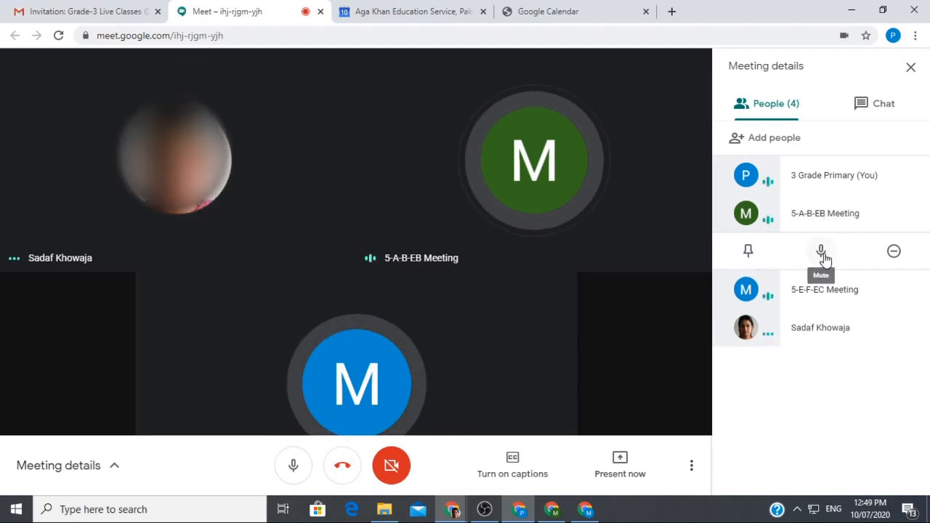
Mute 5-A-B-EB, 5-E-F-EC and the remaining participant for everyone.
{"action": "left_click", "coordinate": [819, 250]}
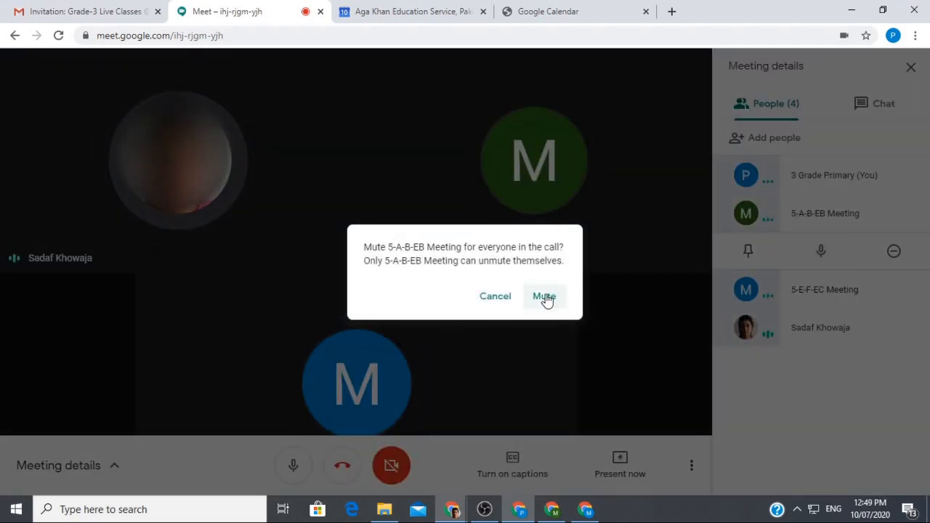
{"action": "left_click", "coordinate": [544, 296]}
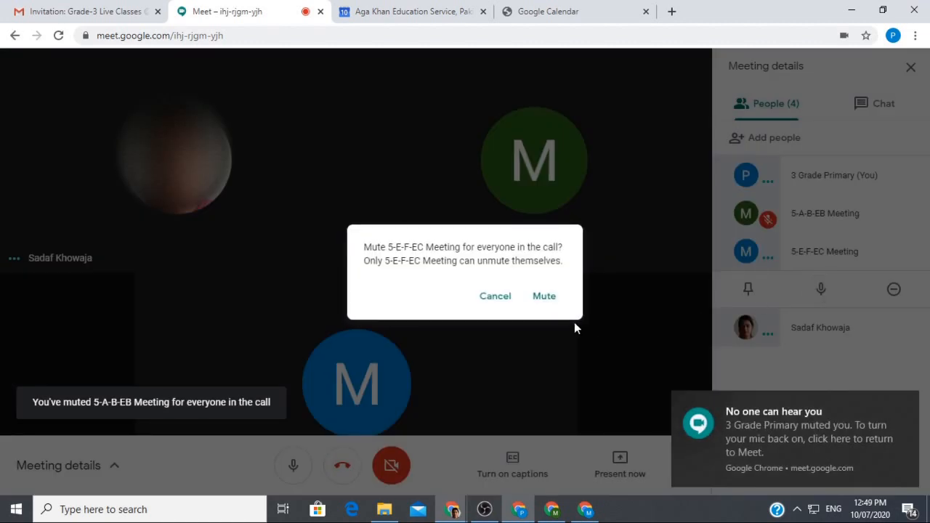
{"action": "left_click", "coordinate": [544, 297]}
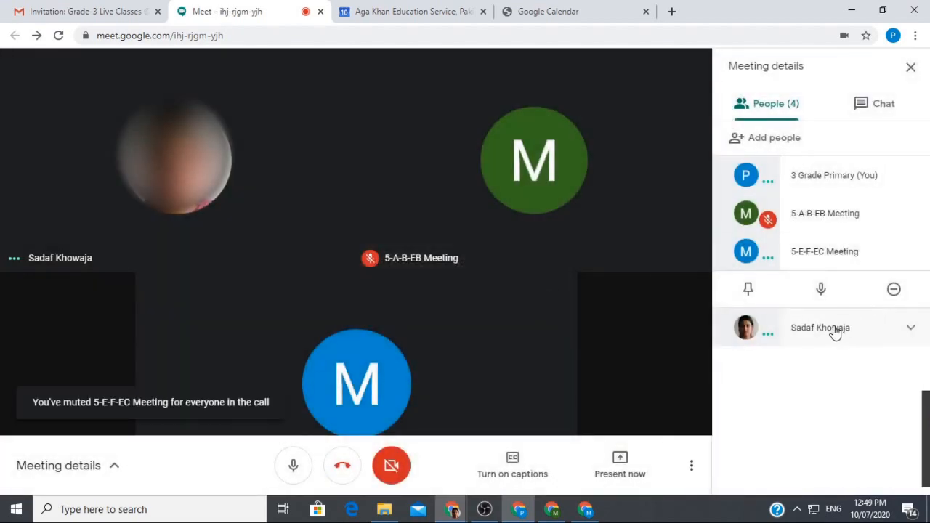
{"action": "left_click", "coordinate": [820, 327]}
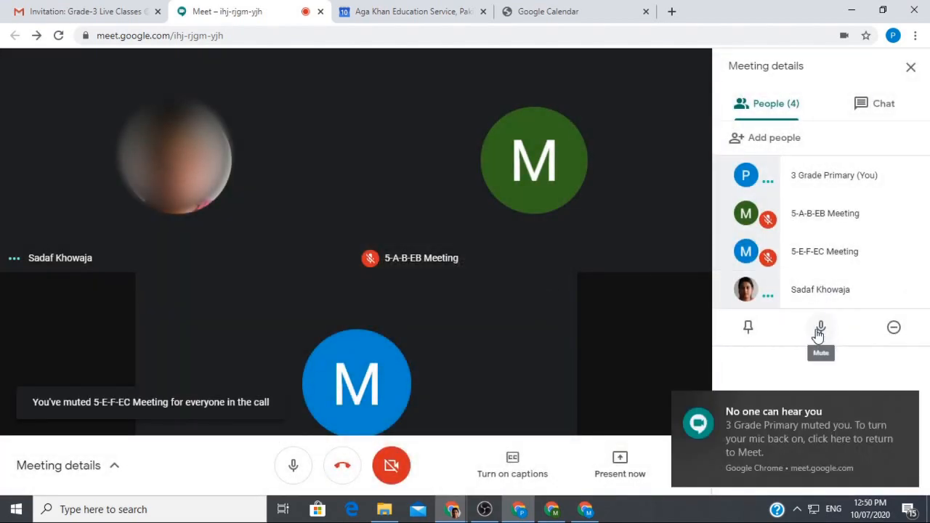
{"action": "mouse_move", "coordinate": [549, 299]}
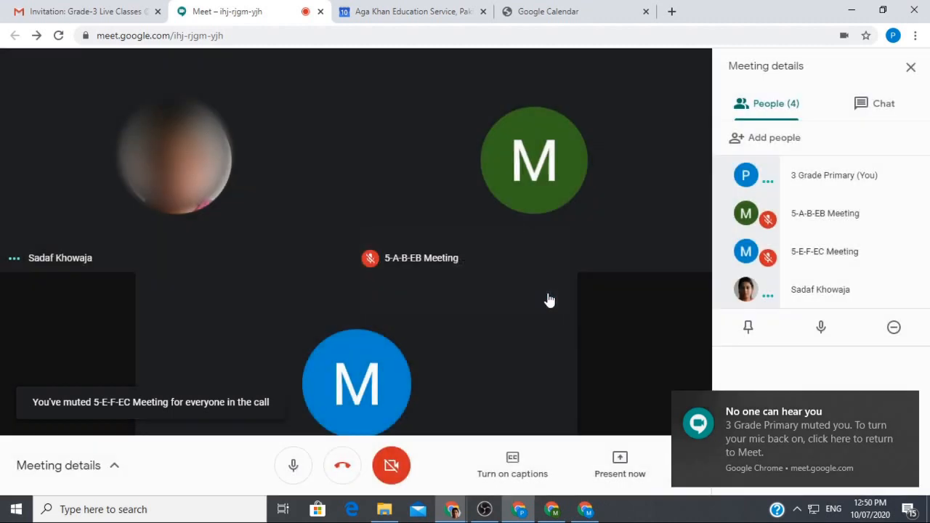
{"action": "left_click", "coordinate": [767, 297]}
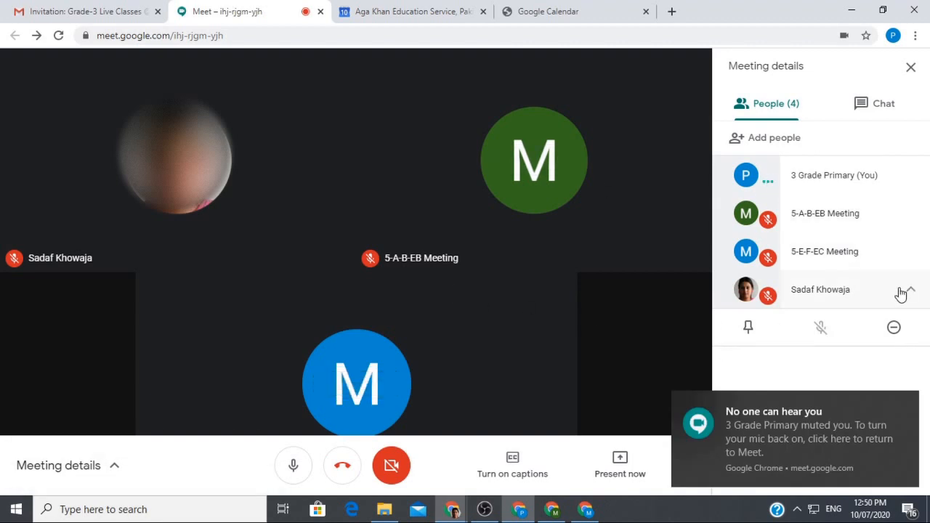
Remove 5-E-F-EC Meeting from the call, leaving three people.
{"action": "left_click", "coordinate": [901, 294]}
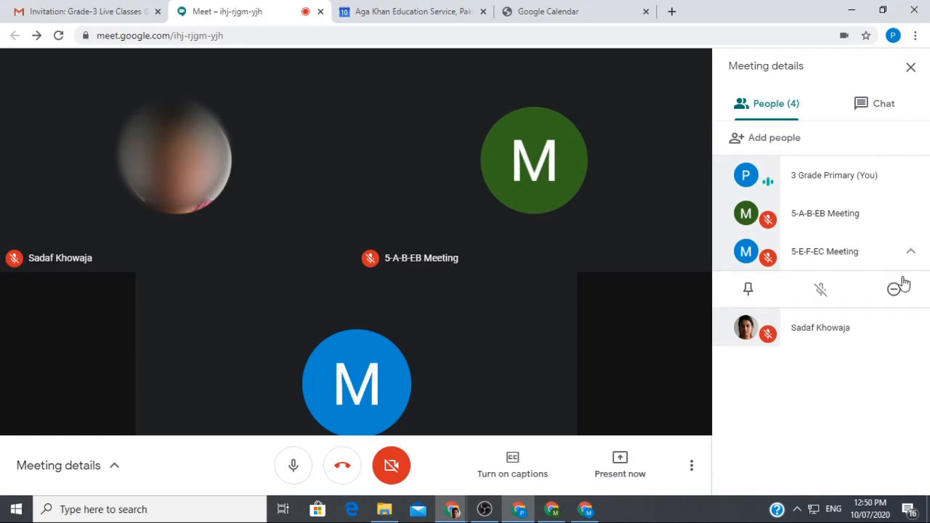
{"action": "left_click", "coordinate": [897, 287]}
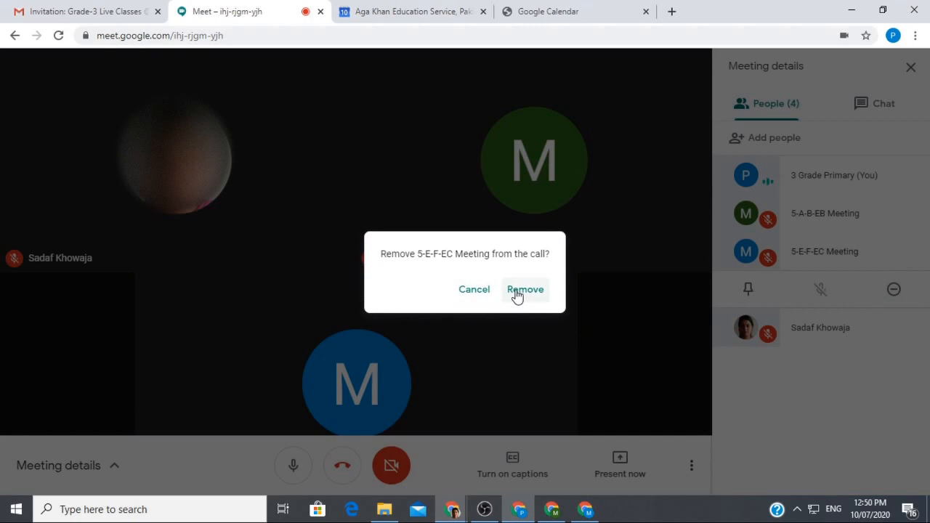
{"action": "left_click", "coordinate": [524, 289]}
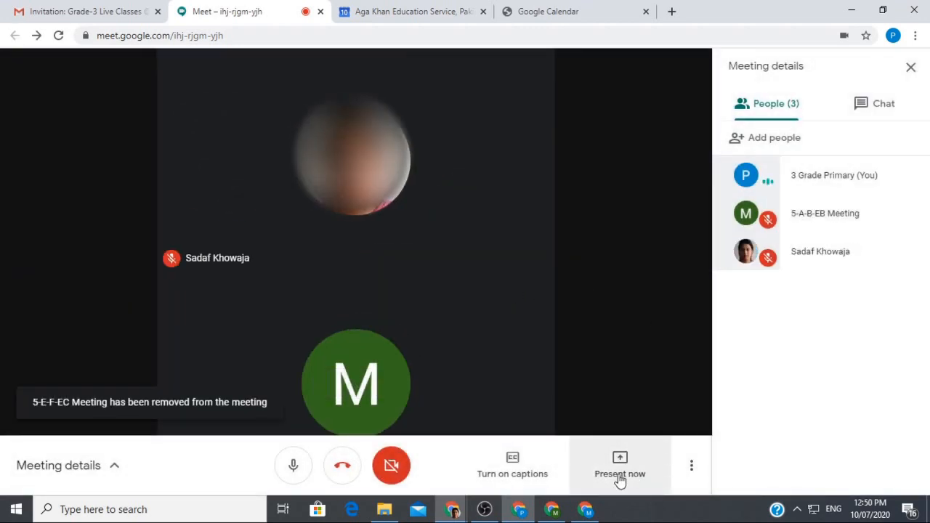
Start recording the meeting via Record meeting and accept the consent notice.
{"action": "left_click", "coordinate": [692, 465]}
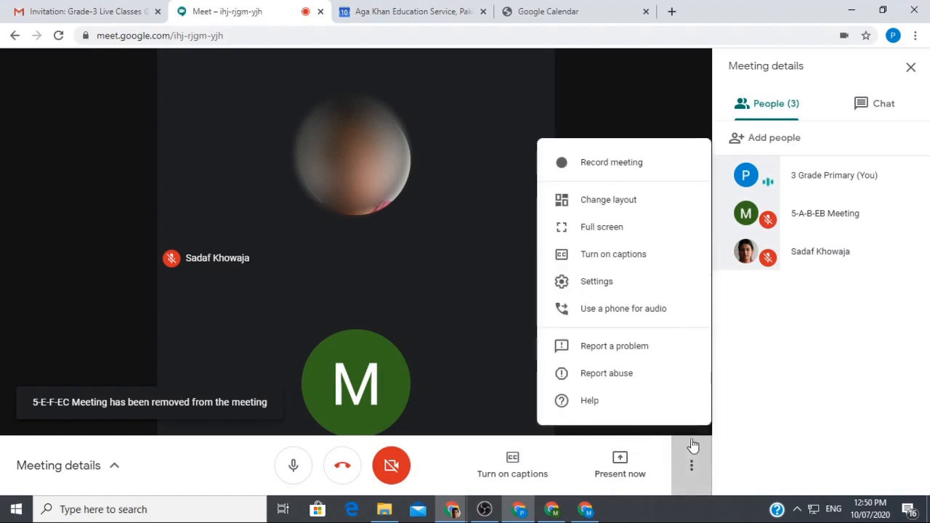
{"action": "left_click", "coordinate": [610, 163]}
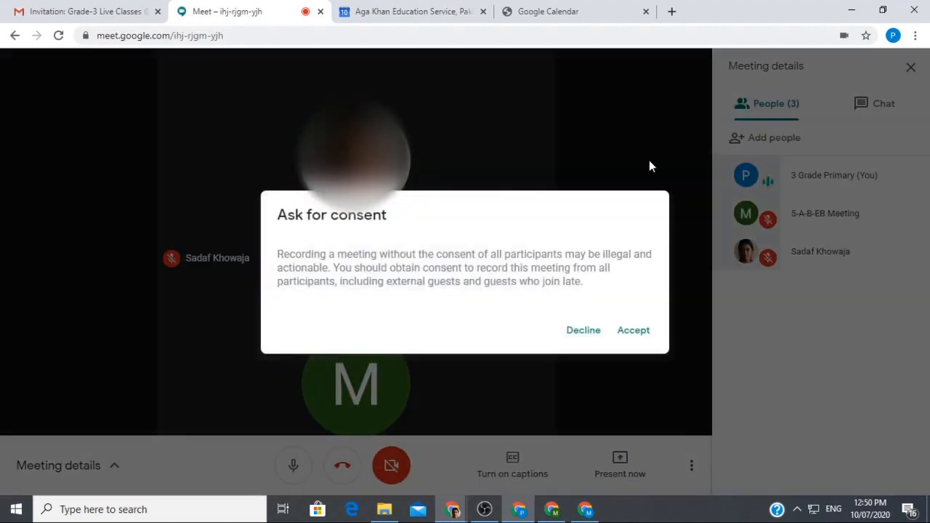
{"action": "mouse_move", "coordinate": [632, 322]}
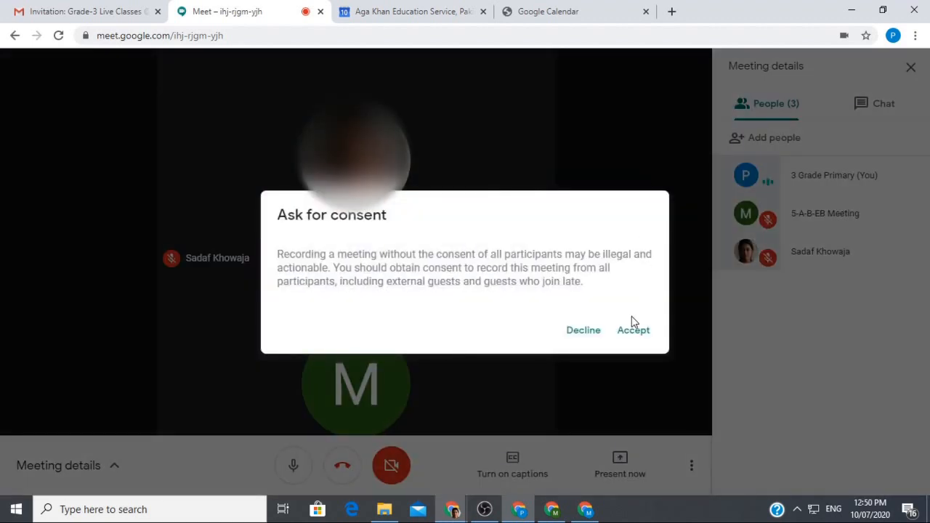
{"action": "left_click", "coordinate": [634, 329]}
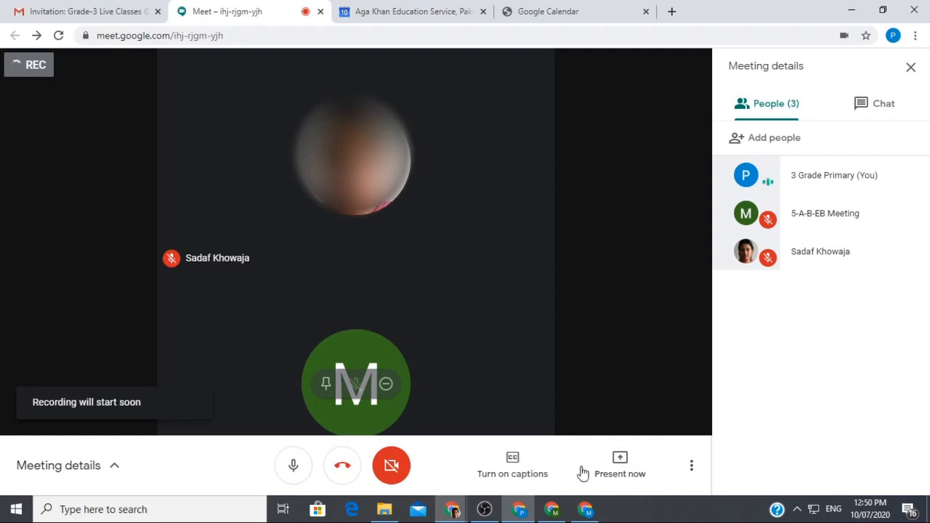
{"action": "mouse_move", "coordinate": [584, 509]}
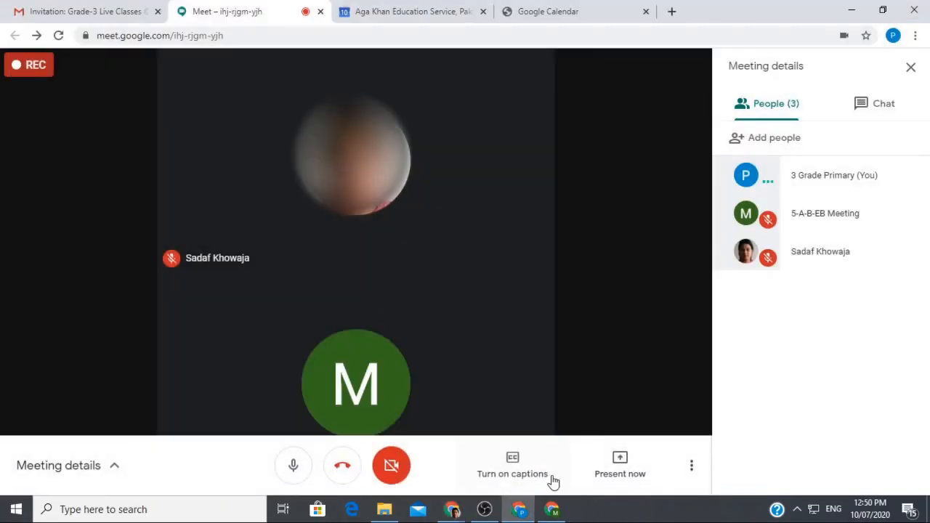
From the 5-A-B-EB window, stop the recording and confirm, saving it to the teacher's Drive.
{"action": "left_click", "coordinate": [293, 465]}
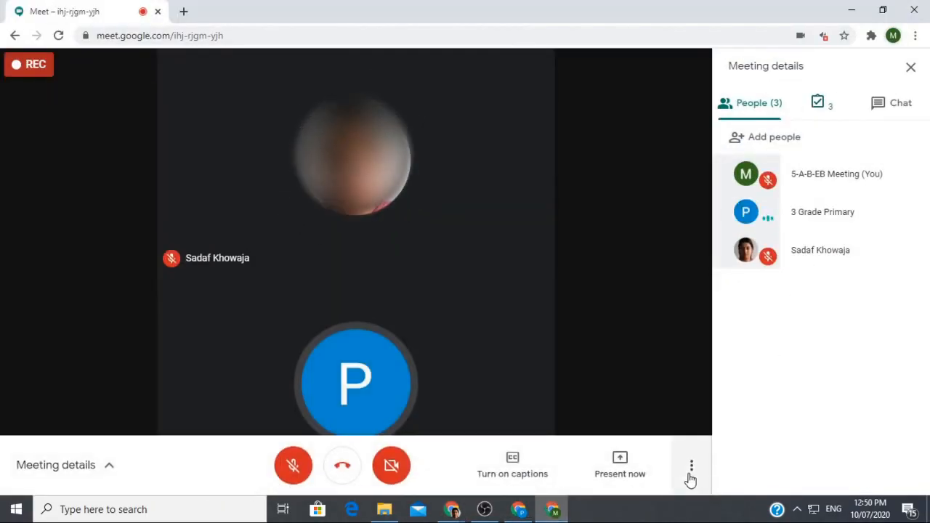
{"action": "left_click", "coordinate": [691, 465]}
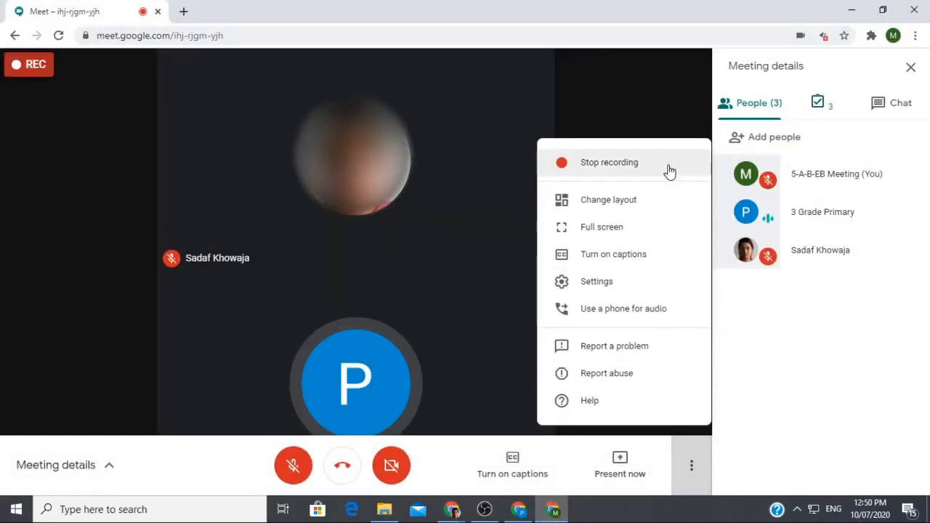
{"action": "left_click", "coordinate": [609, 163]}
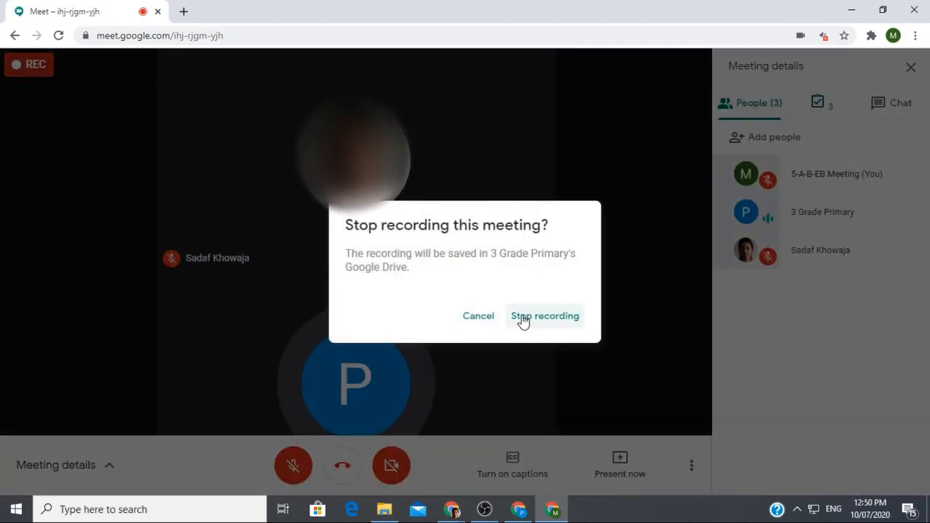
{"action": "mouse_move", "coordinate": [439, 278]}
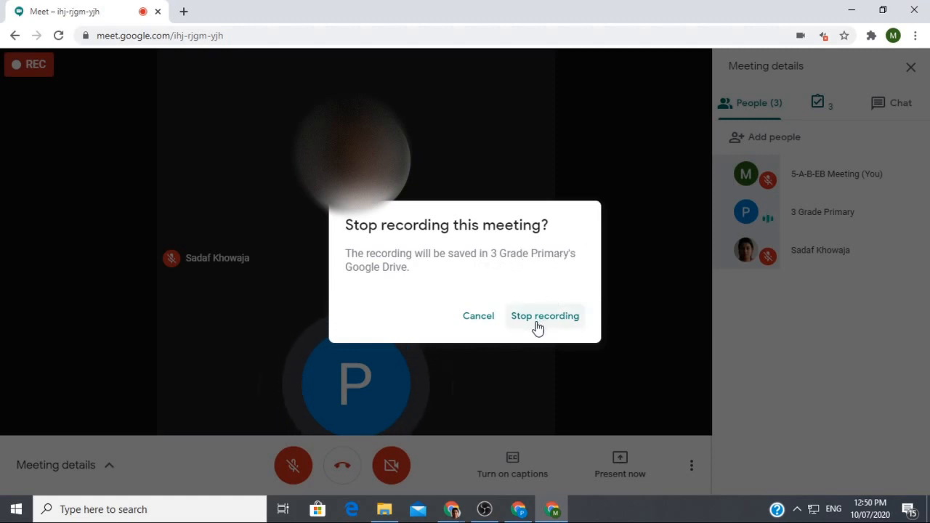
{"action": "left_click", "coordinate": [544, 315]}
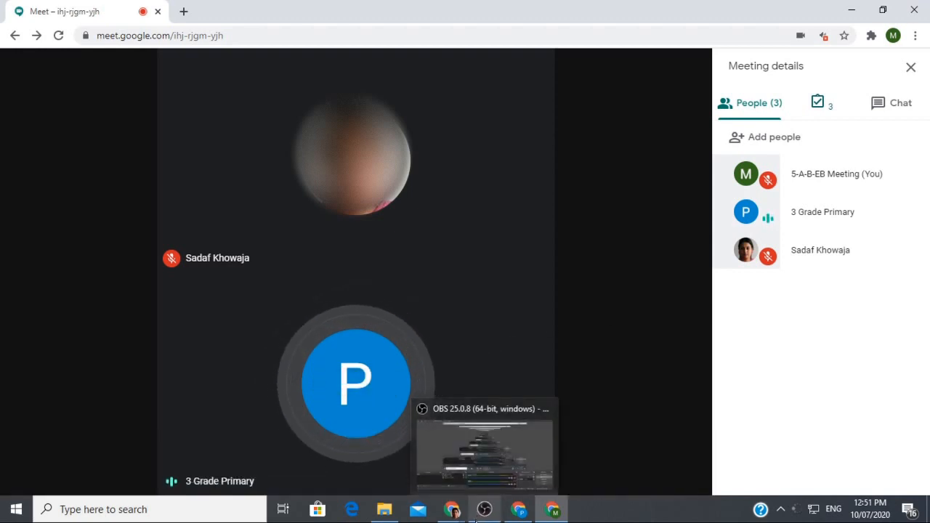
{"action": "mouse_move", "coordinate": [579, 282]}
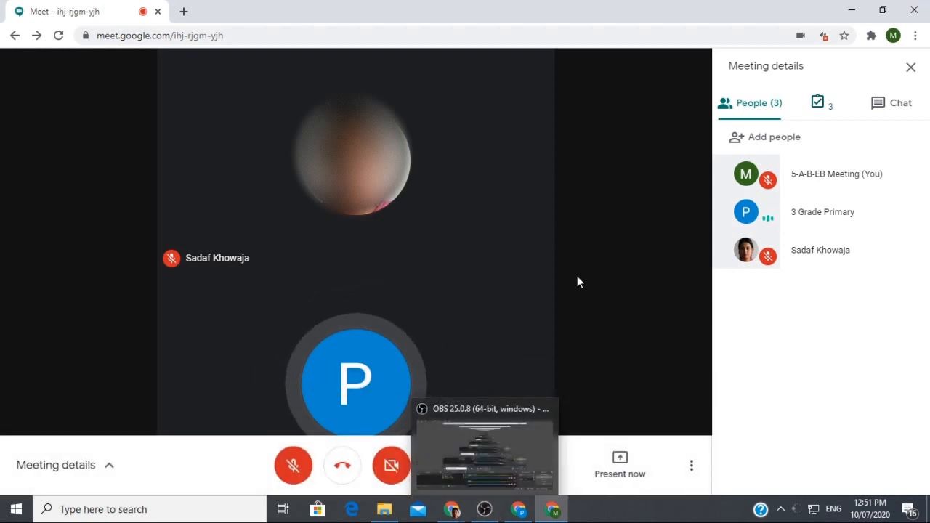